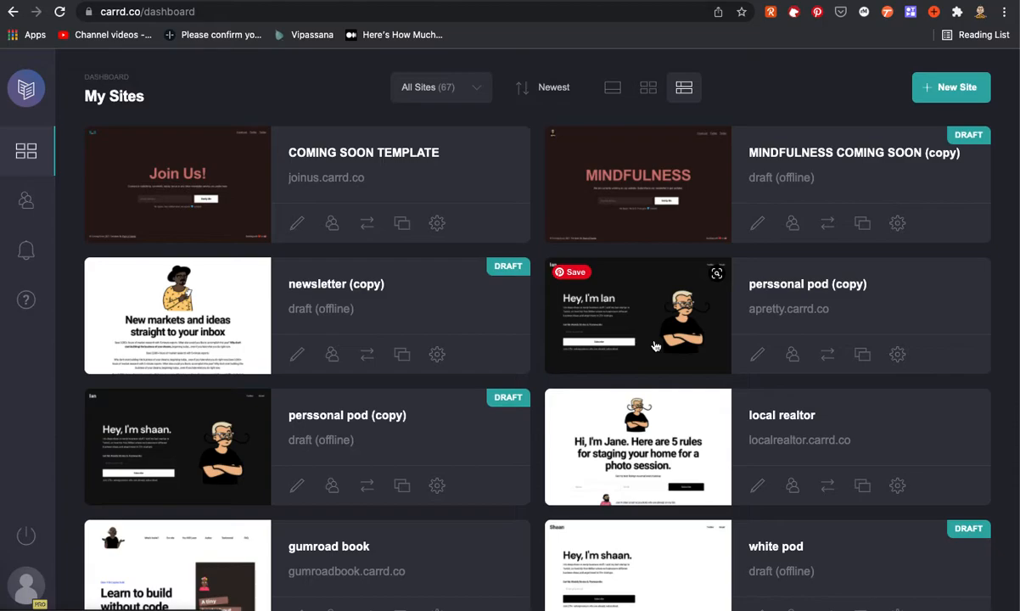
{"action": "mouse_move", "coordinate": [634, 306]}
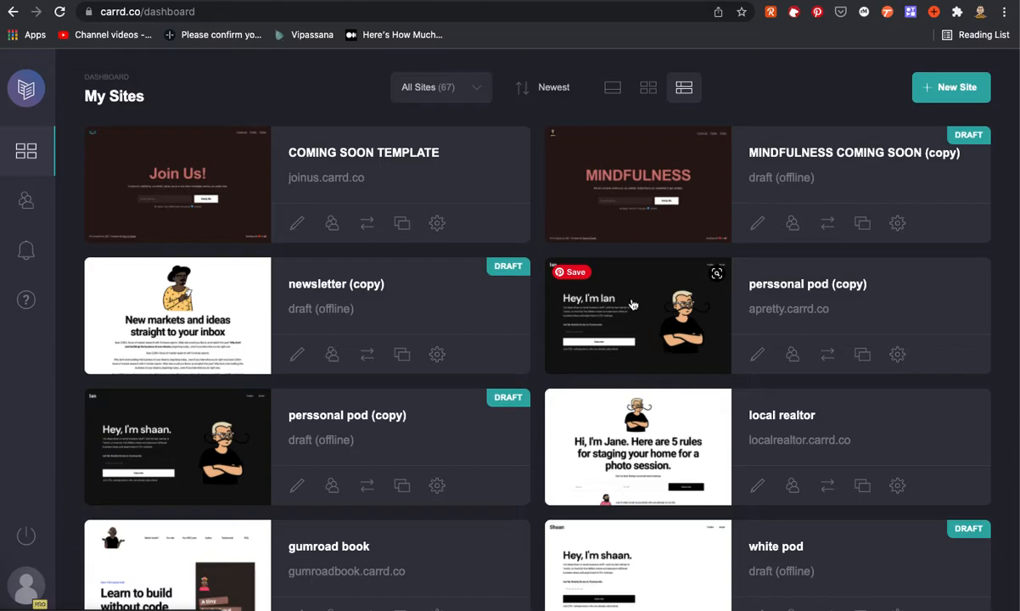
{"action": "mouse_move", "coordinate": [628, 297]}
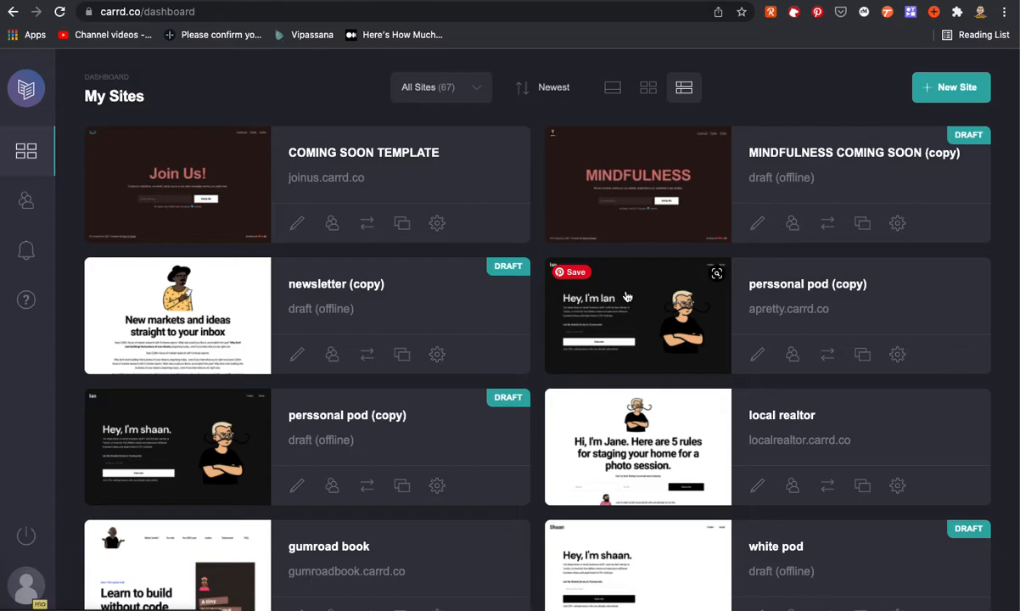
{"action": "mouse_move", "coordinate": [662, 251]}
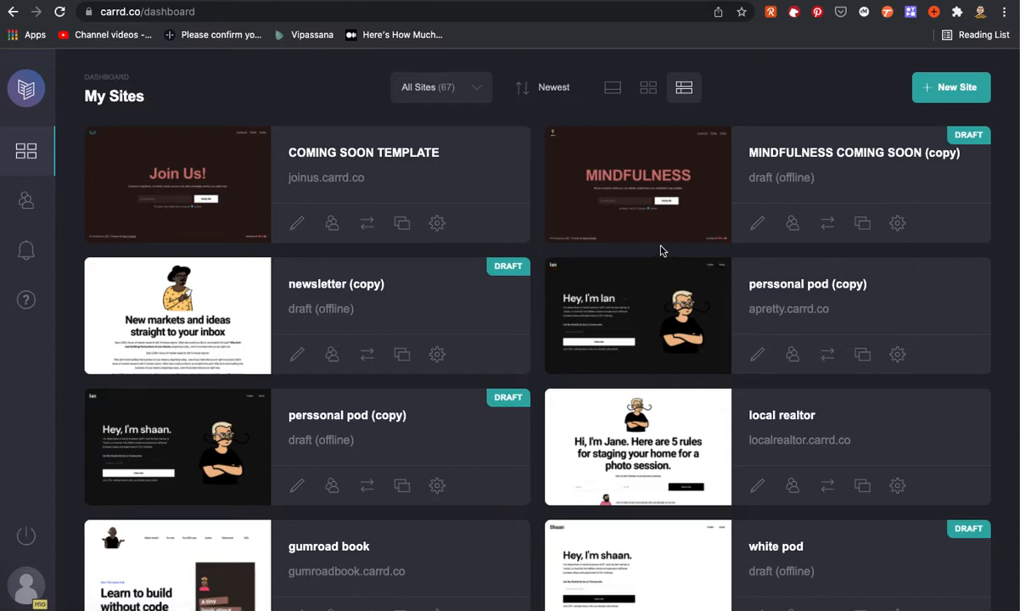
{"action": "mouse_move", "coordinate": [797, 112]}
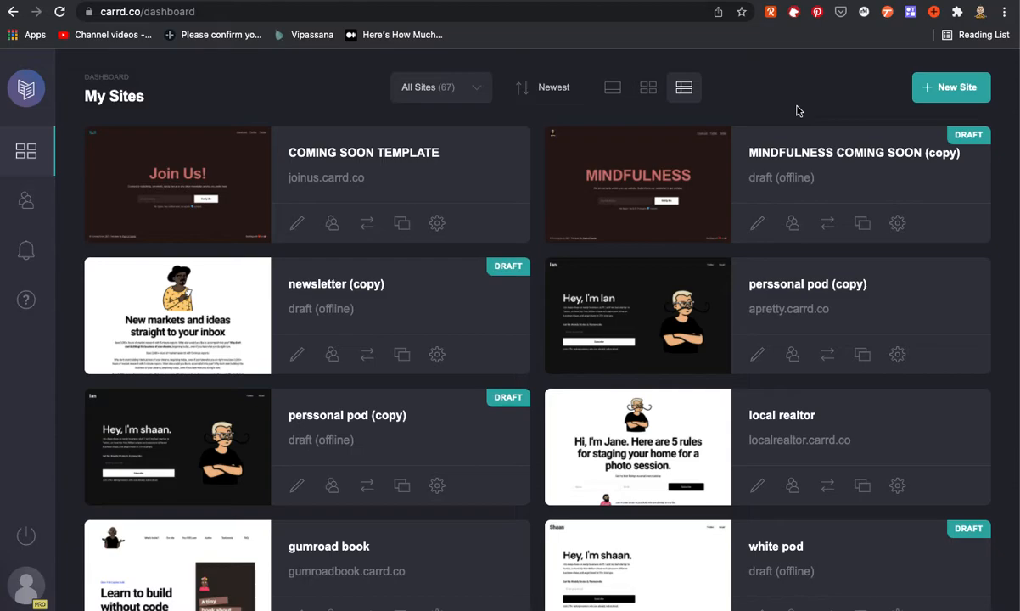
{"action": "mouse_move", "coordinate": [842, 79]}
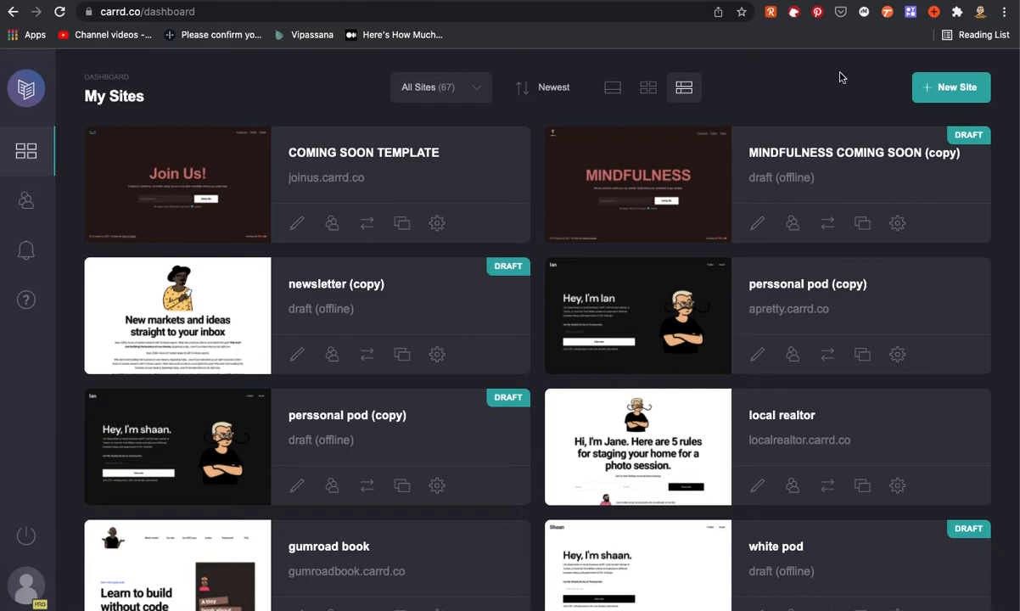
{"action": "mouse_move", "coordinate": [907, 57]}
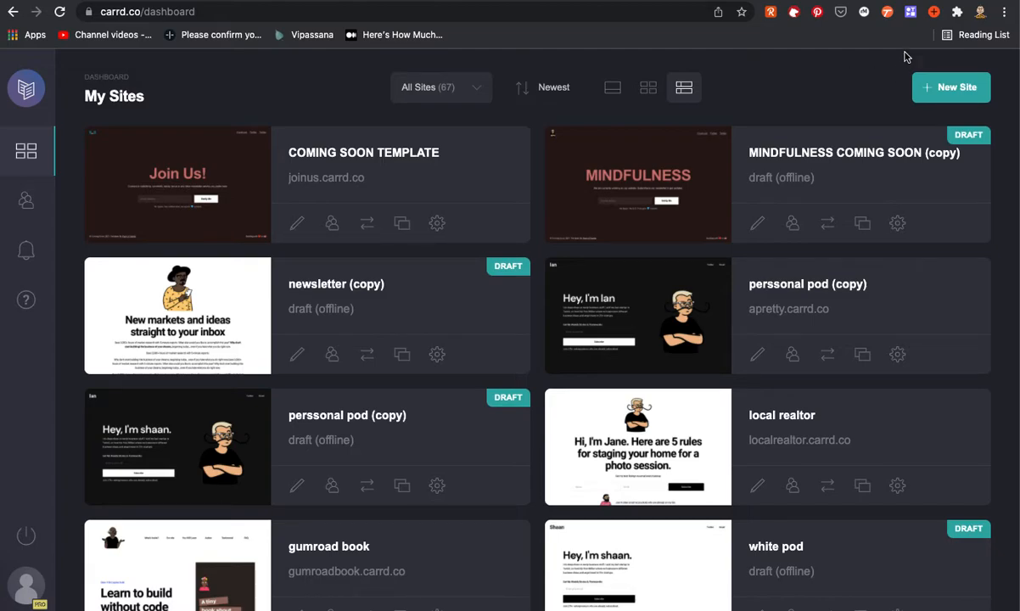
{"action": "mouse_move", "coordinate": [307, 139]}
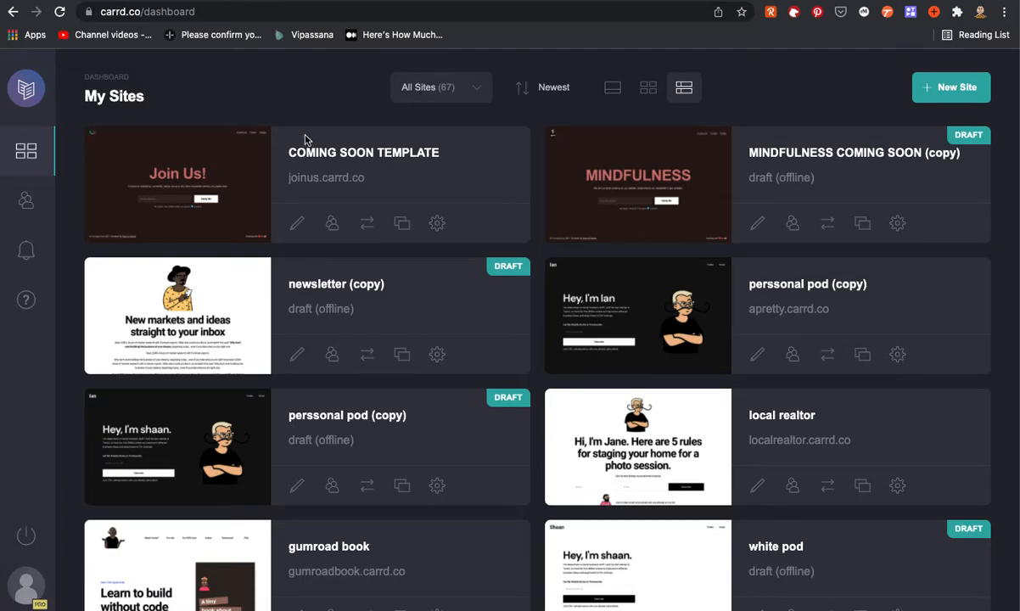
{"action": "mouse_move", "coordinate": [808, 101]}
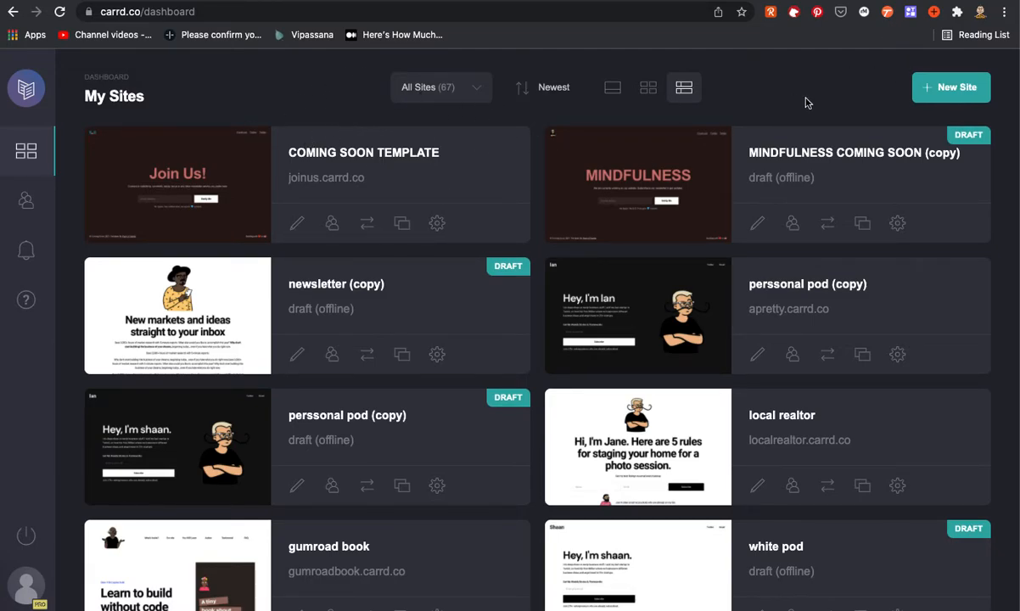
{"action": "mouse_move", "coordinate": [899, 68]}
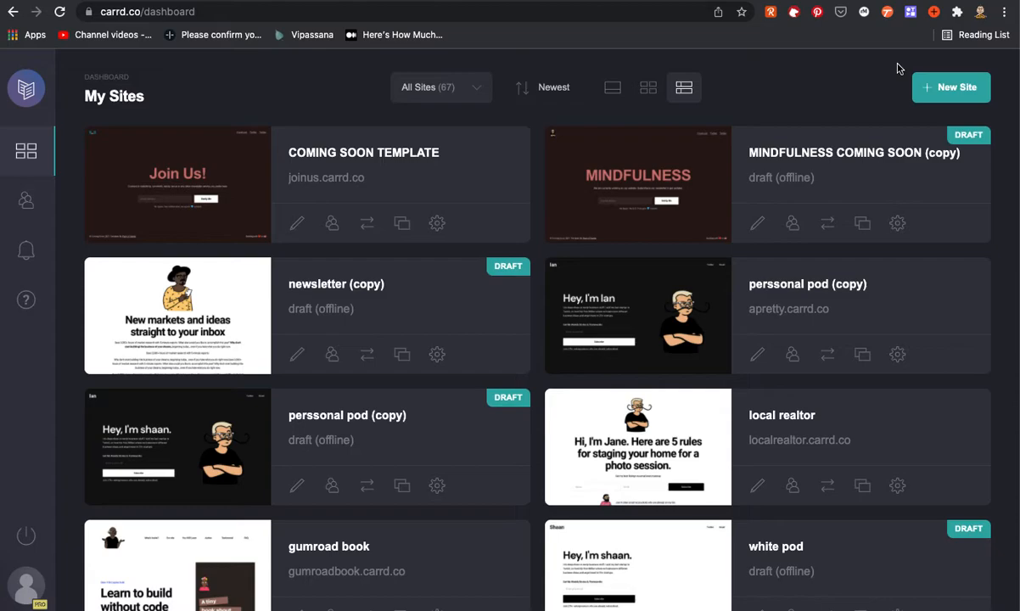
{"action": "mouse_move", "coordinate": [638, 81]}
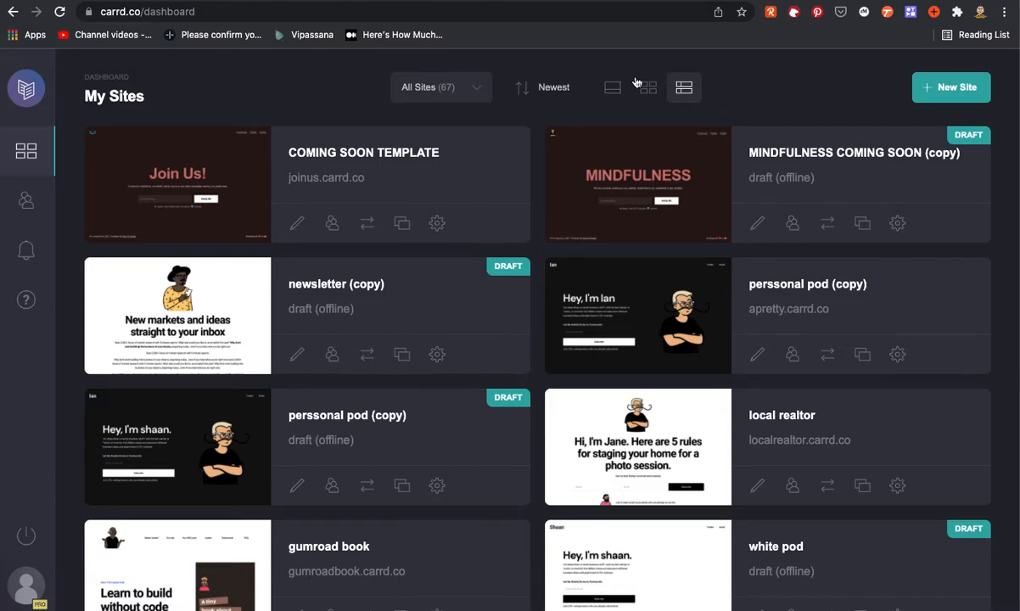
Open the Coming Soon Template site in the editor and start Tango's Capture Workflow from the toolbar
{"action": "left_click", "coordinate": [178, 184]}
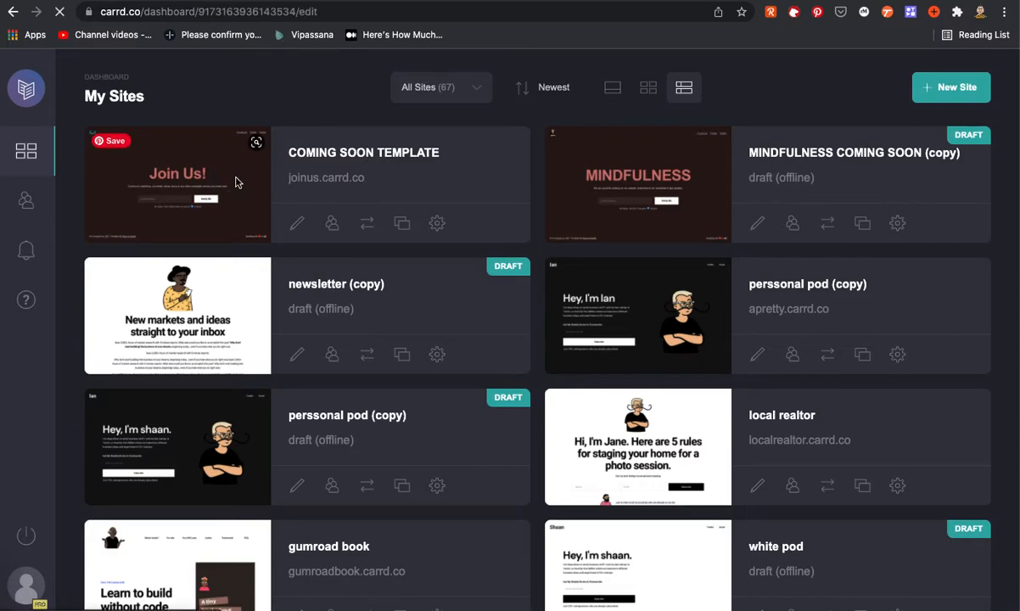
{"action": "left_click", "coordinate": [295, 222]}
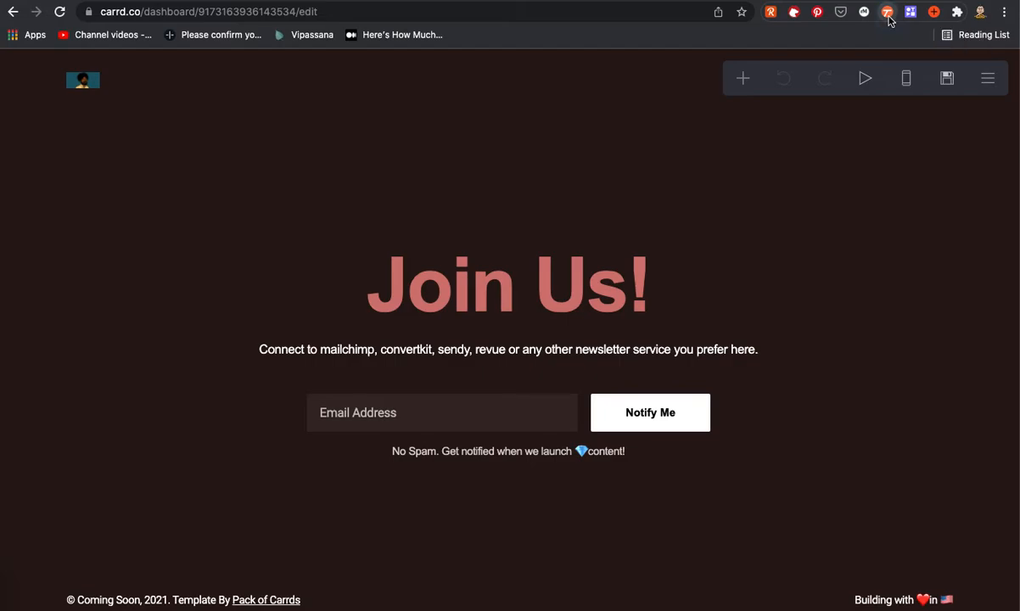
{"action": "left_click", "coordinate": [887, 12]}
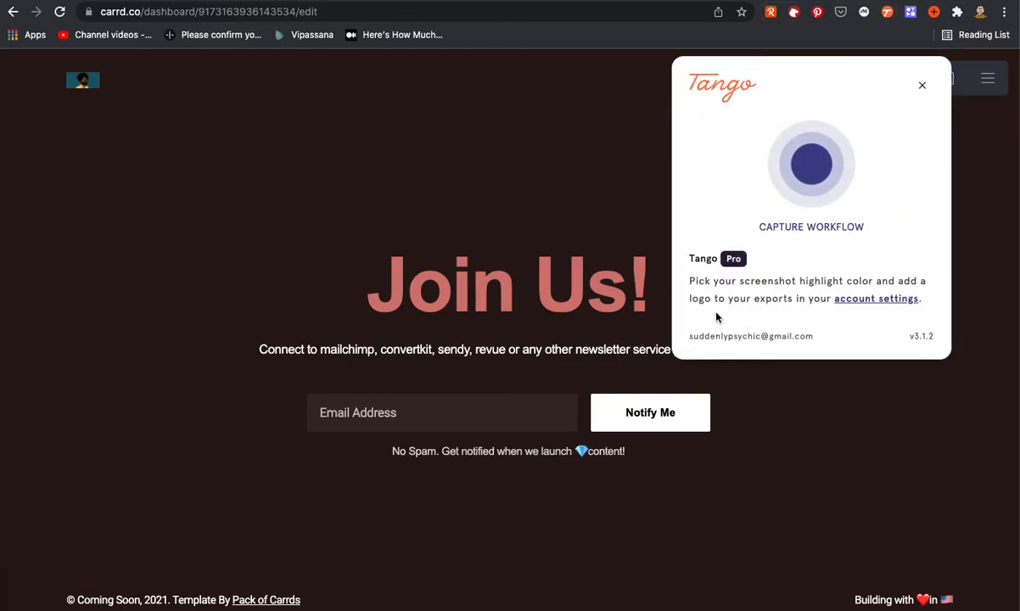
{"action": "mouse_move", "coordinate": [723, 278]}
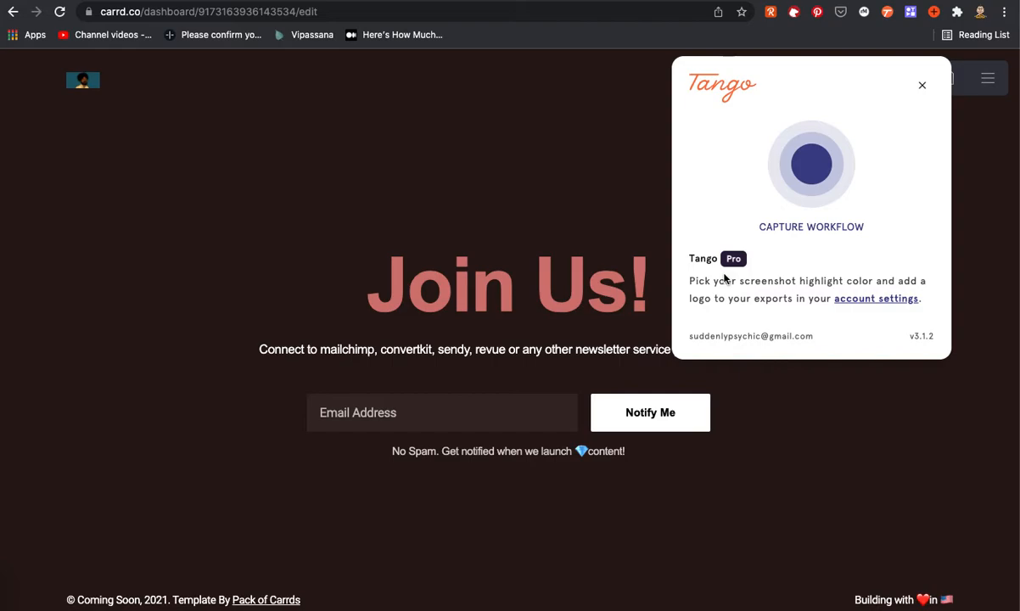
{"action": "mouse_move", "coordinate": [713, 184]}
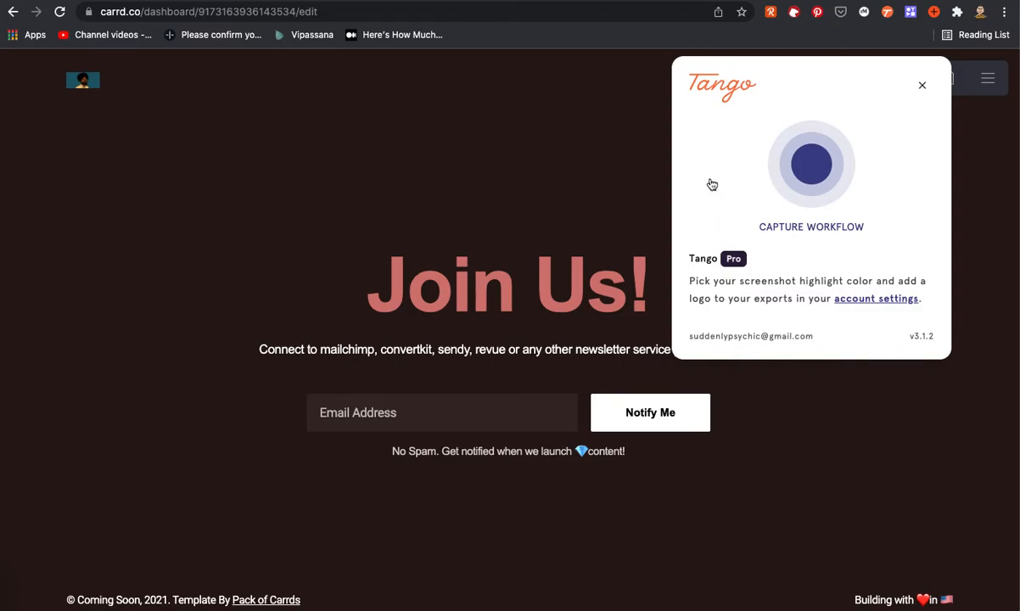
{"action": "mouse_move", "coordinate": [725, 102]}
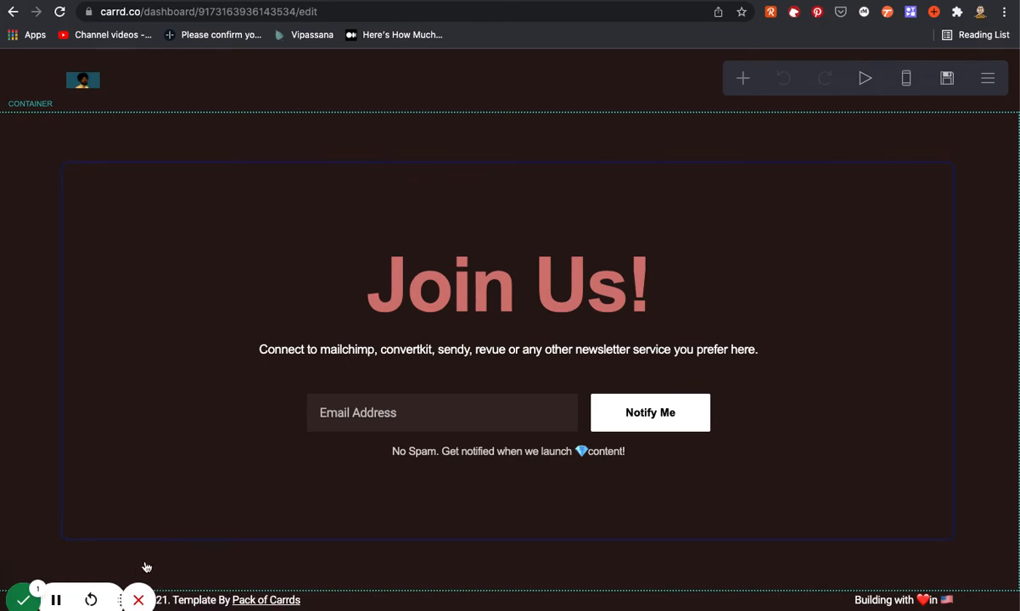
{"action": "mouse_move", "coordinate": [207, 302]}
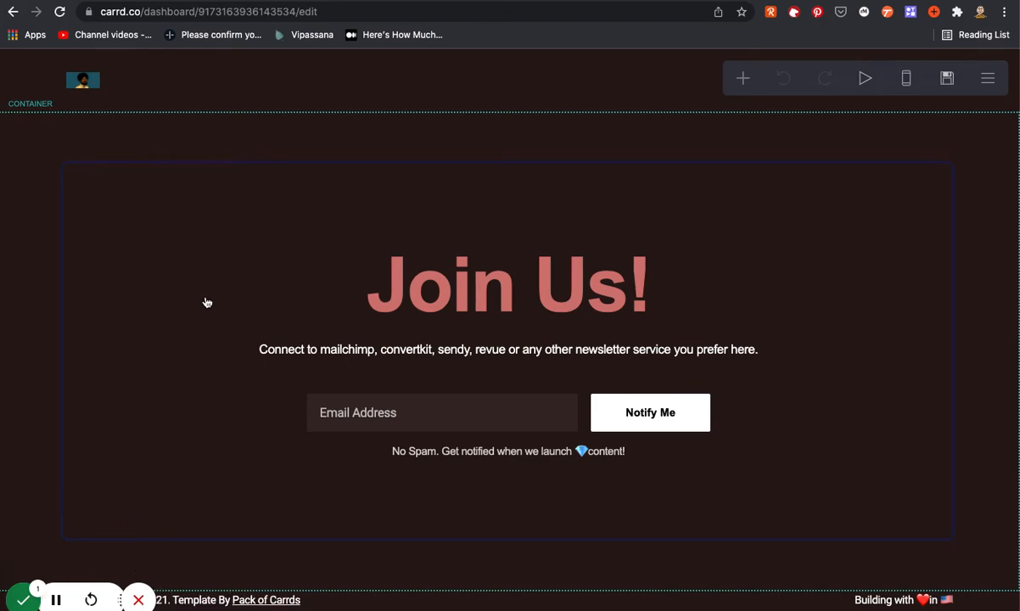
{"action": "mouse_move", "coordinate": [374, 265]}
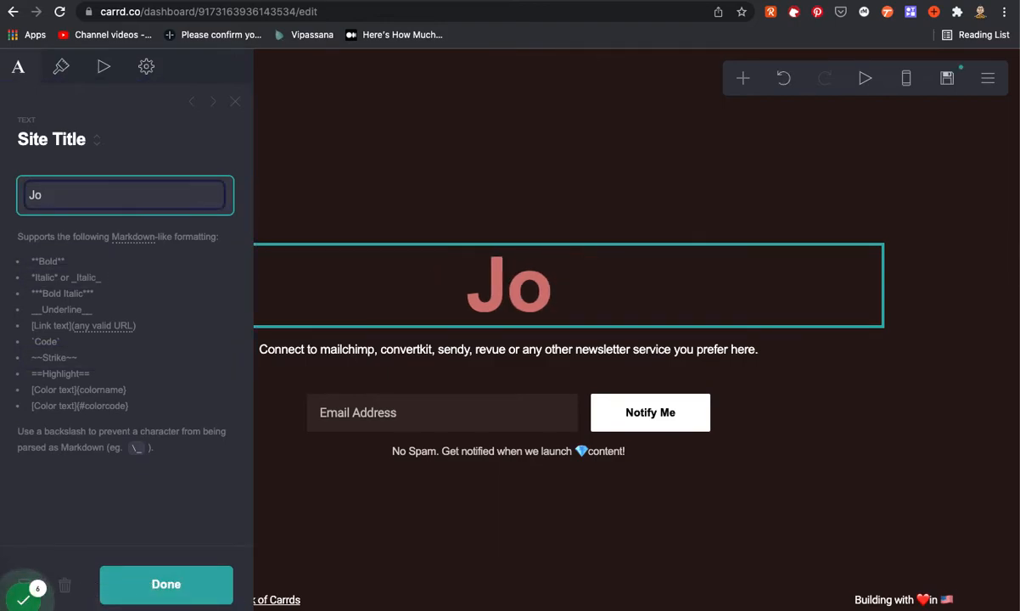
Replace the Join Us! heading with 'Here is where you would change the text' and finish editing
{"action": "key", "text": "Backspace"}
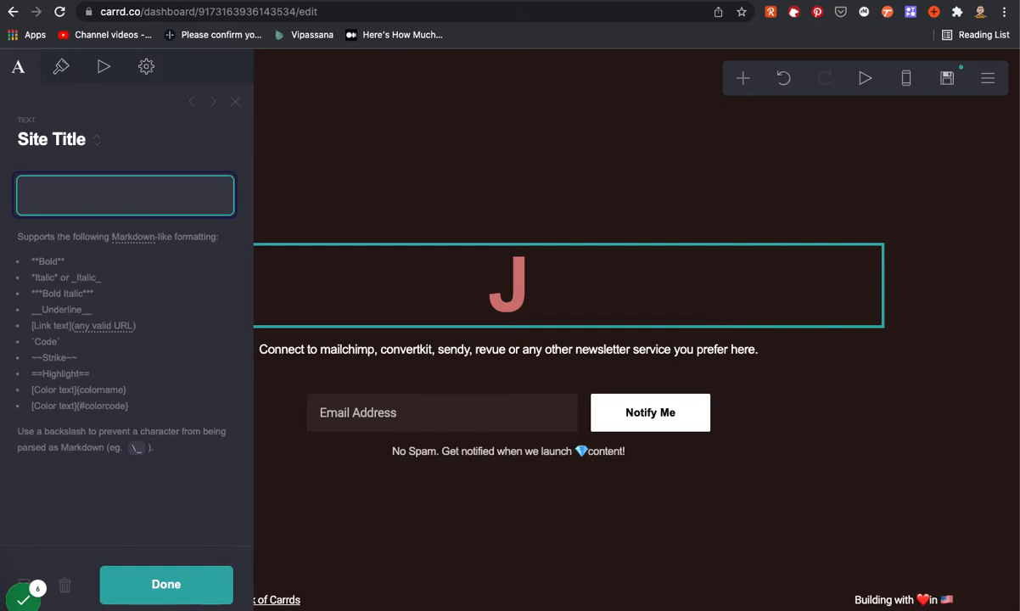
{"action": "type", "text": "Here is where"}
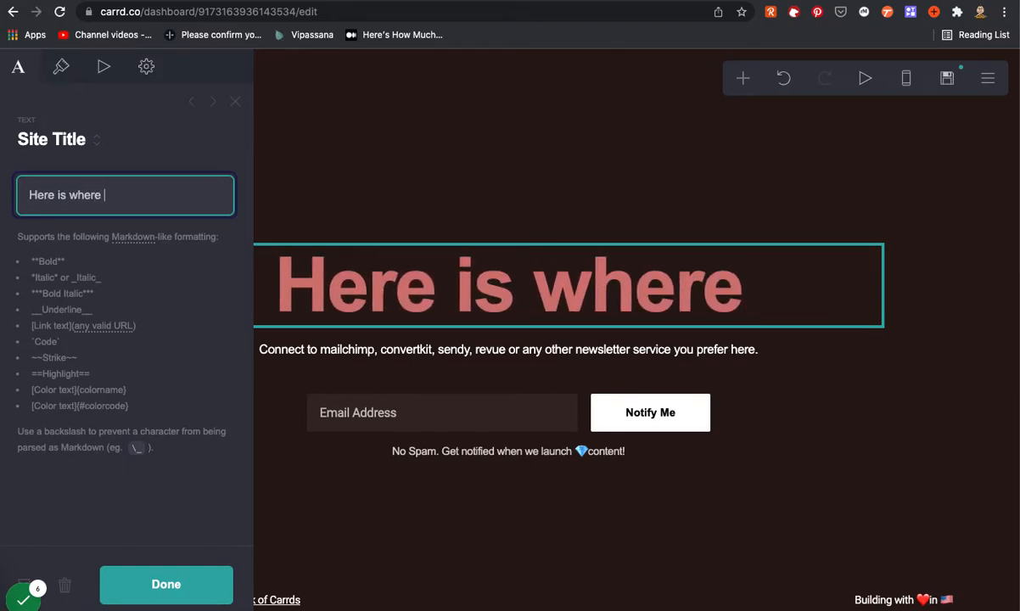
{"action": "type", "text": "you would change"}
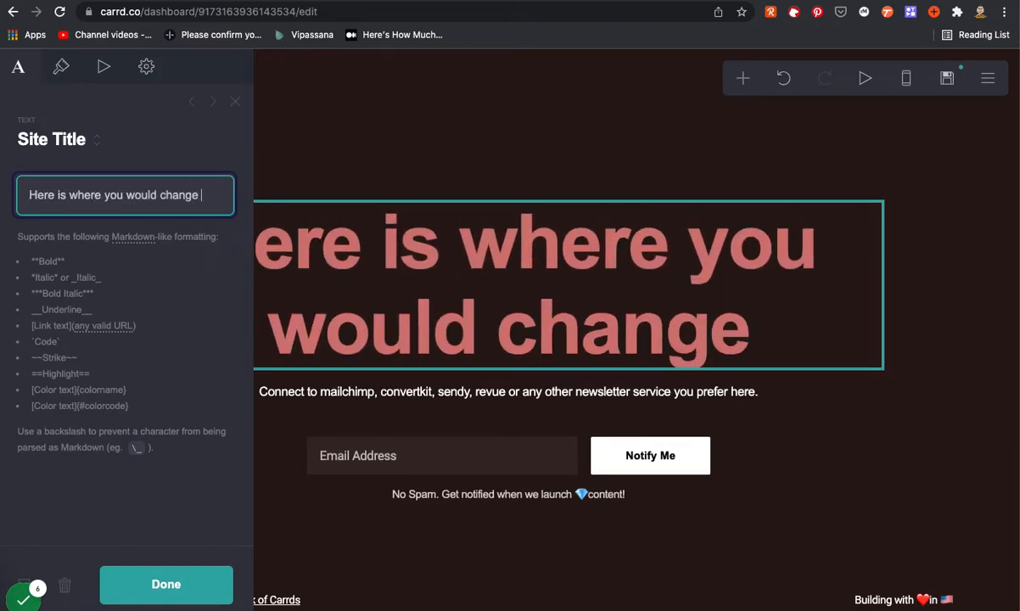
{"action": "type", "text": "the etex"}
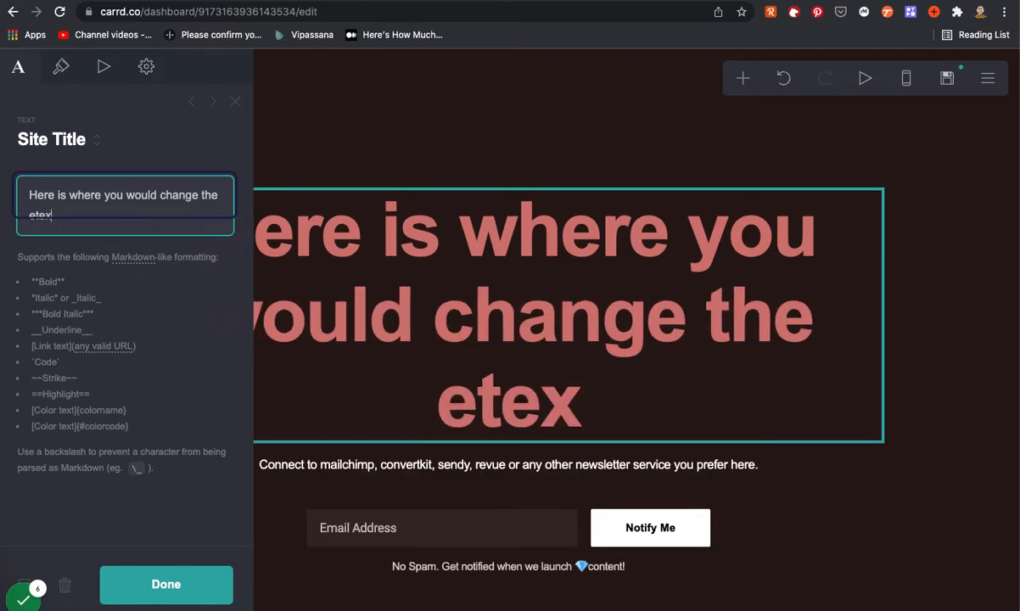
{"action": "key", "text": "Backspace"}
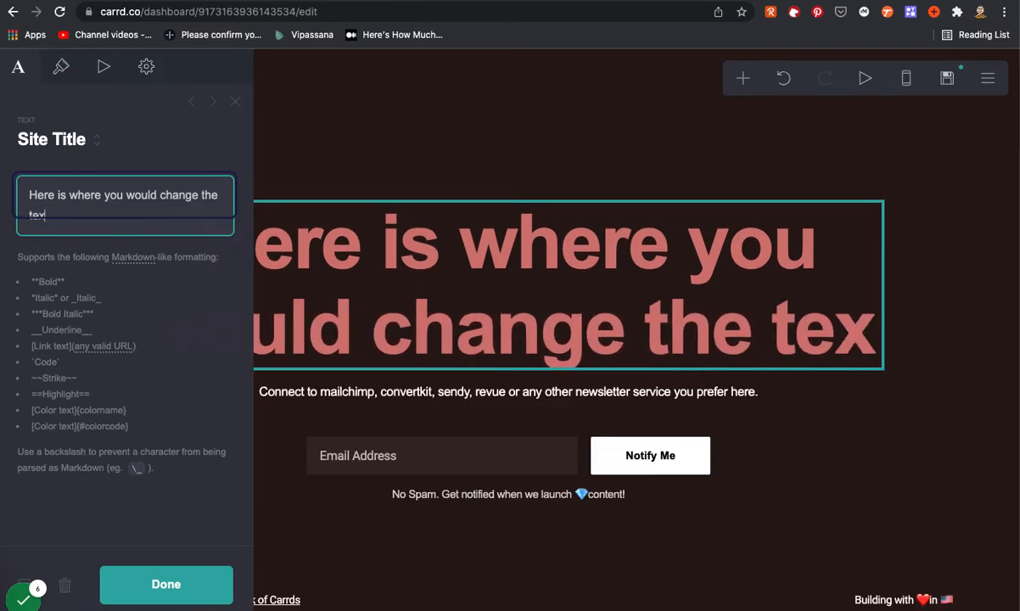
{"action": "type", "text": "t"}
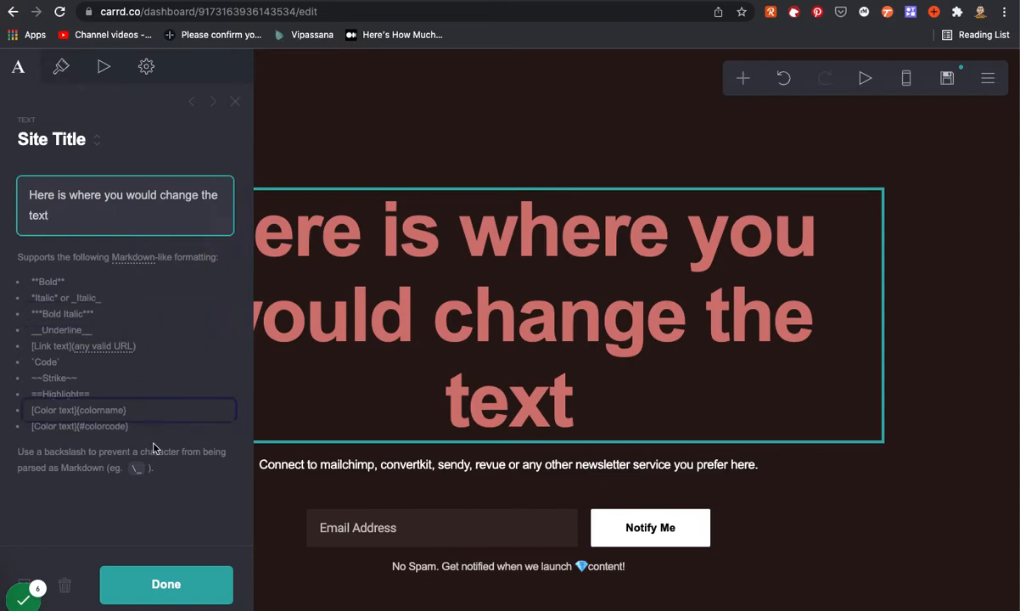
{"action": "left_click", "coordinate": [166, 584]}
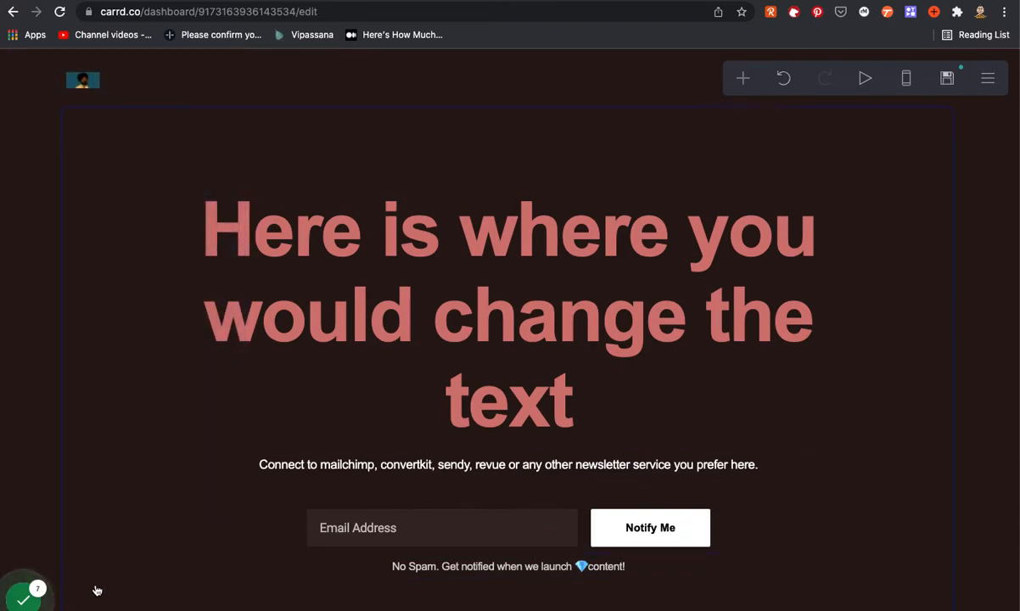
Set the signup form to Via MailChimp and fill its API Key and Audience ID fields, blurring sensitive values
{"action": "left_click", "coordinate": [755, 524]}
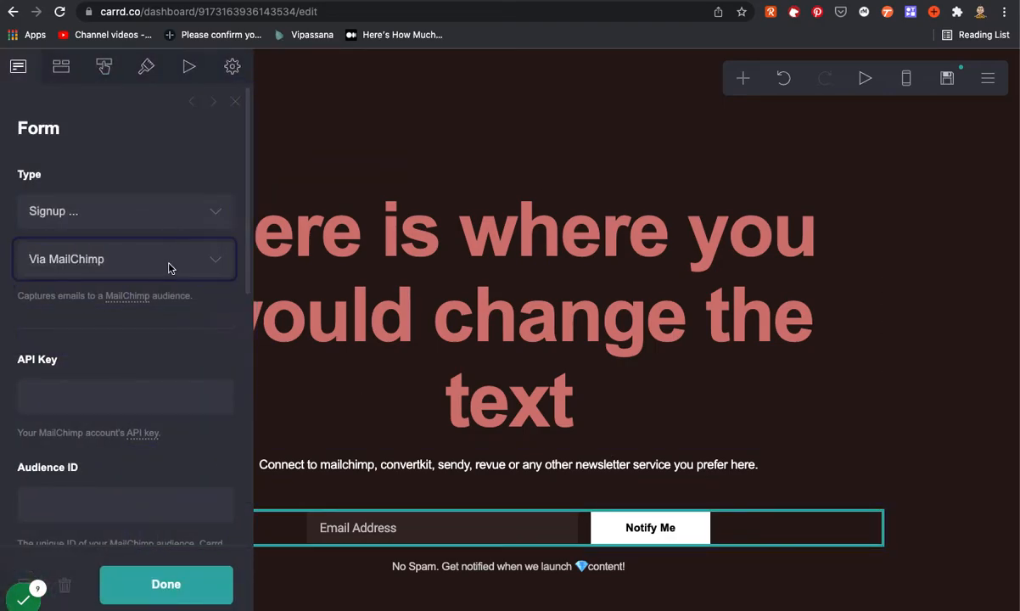
{"action": "mouse_move", "coordinate": [162, 295]}
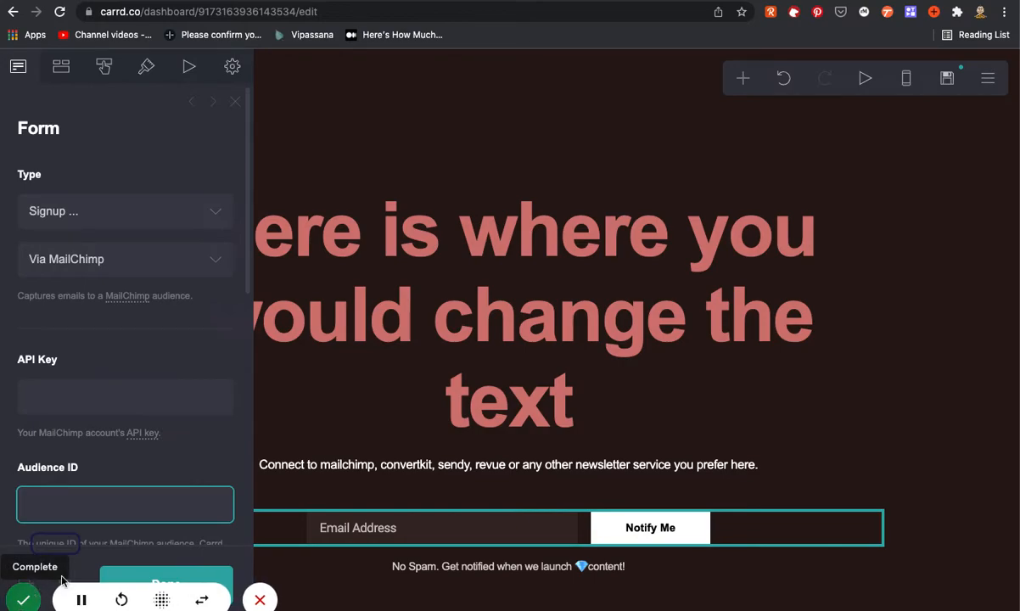
{"action": "left_click", "coordinate": [575, 404]}
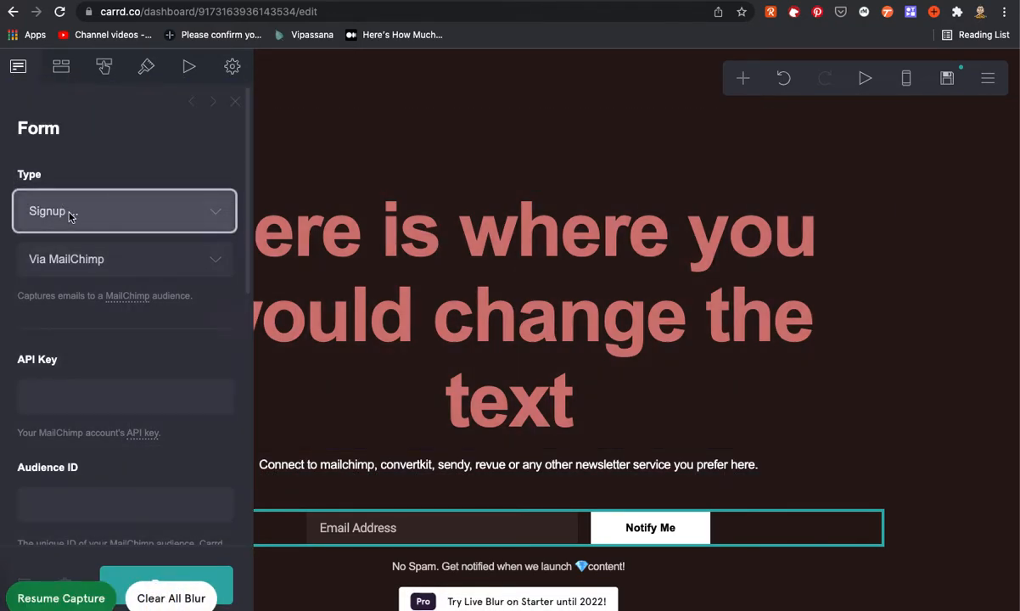
{"action": "left_click", "coordinate": [123, 210]}
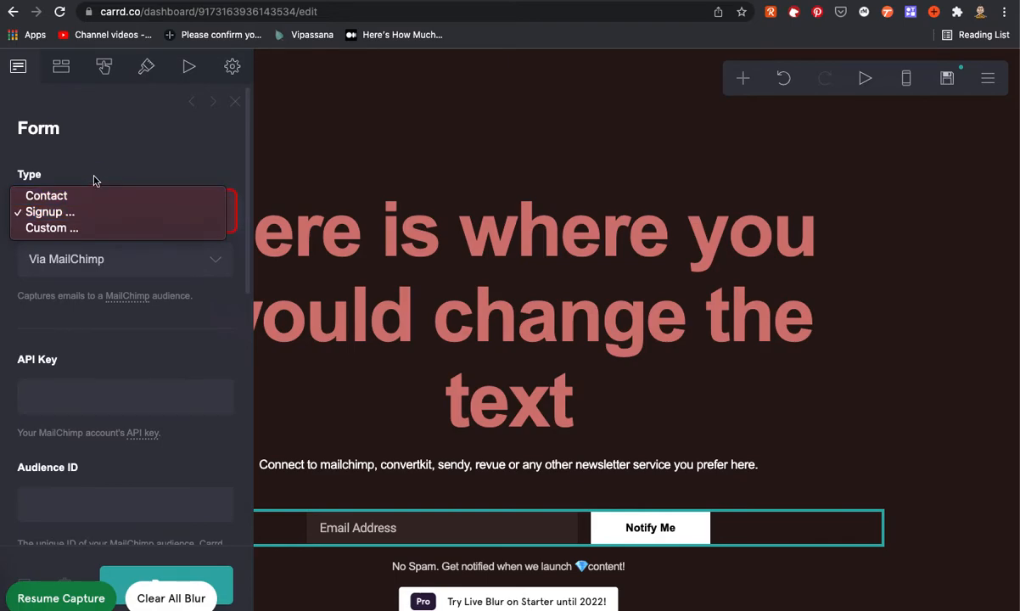
{"action": "left_click", "coordinate": [124, 396]}
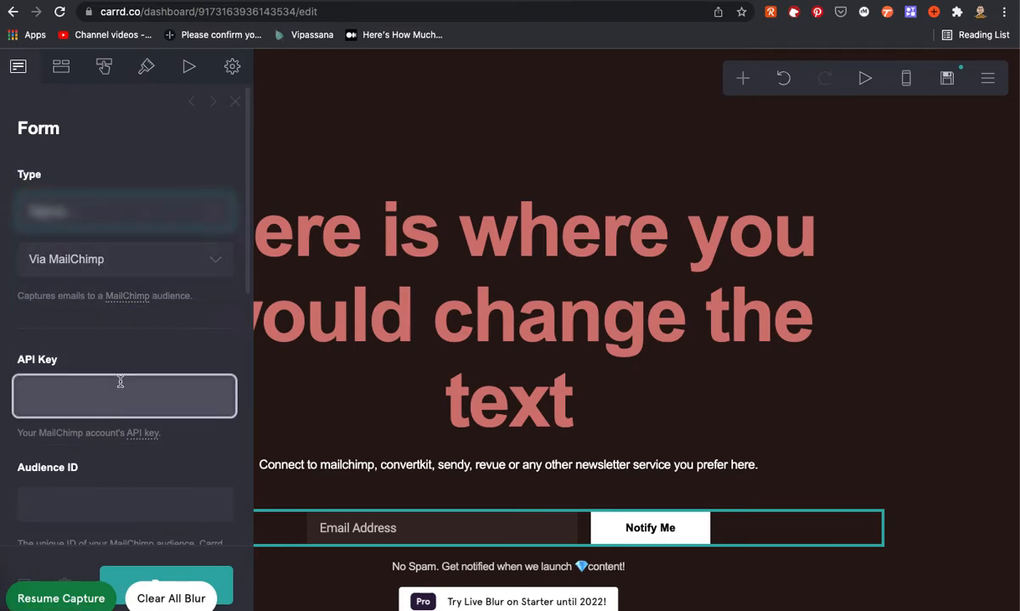
{"action": "left_click", "coordinate": [126, 503]}
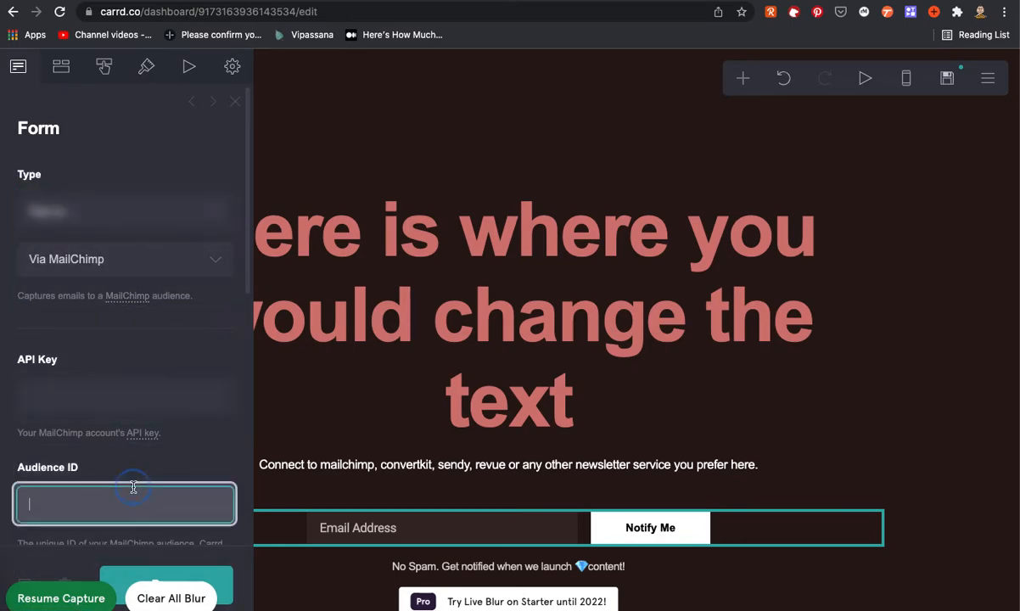
{"action": "left_click", "coordinate": [904, 78]}
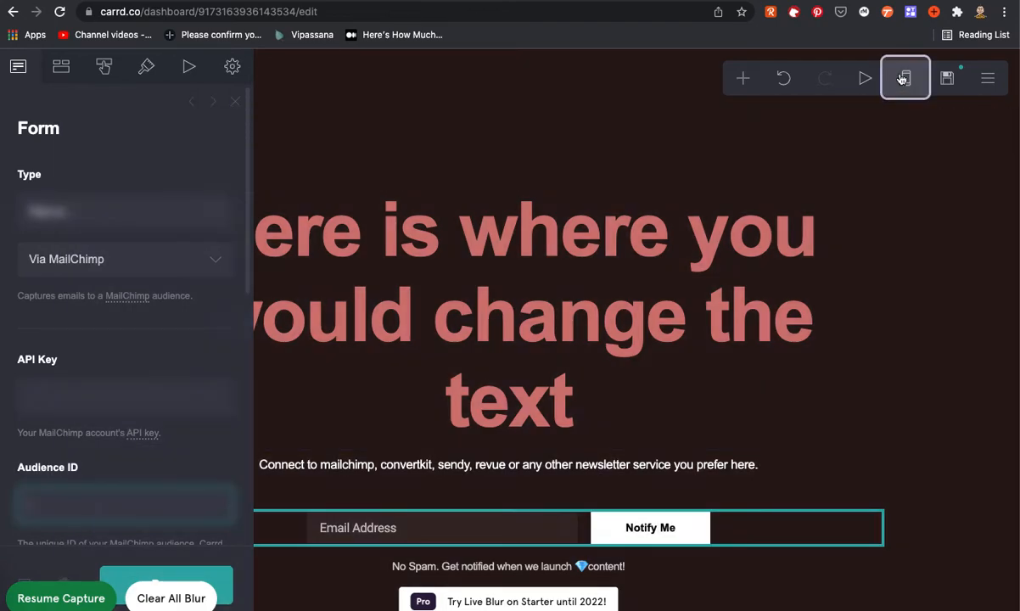
{"action": "mouse_move", "coordinate": [905, 78]}
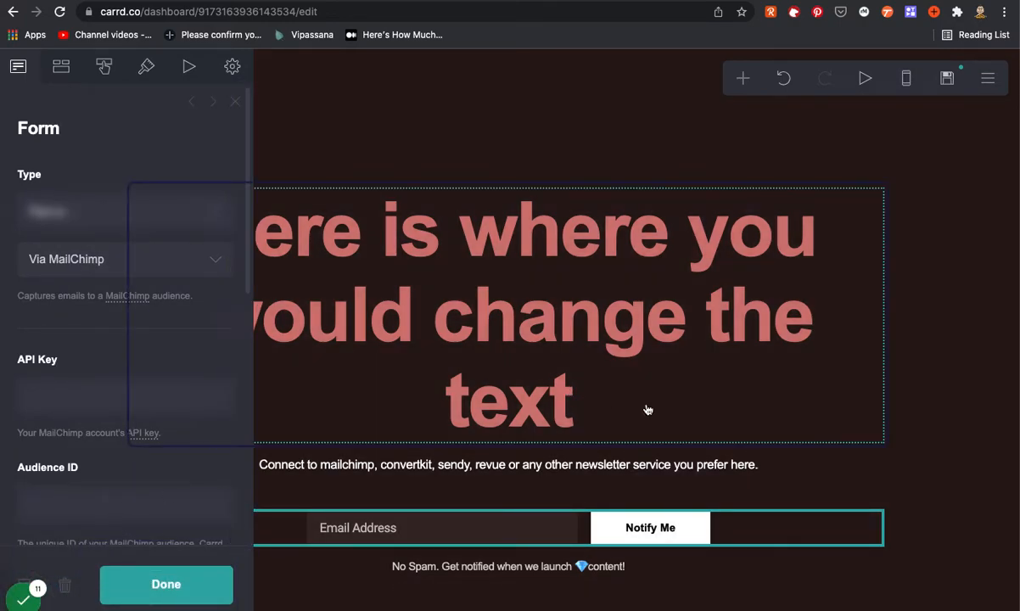
Reword the No Spam caption under the form to start with 'New text here'
{"action": "left_click", "coordinate": [509, 567]}
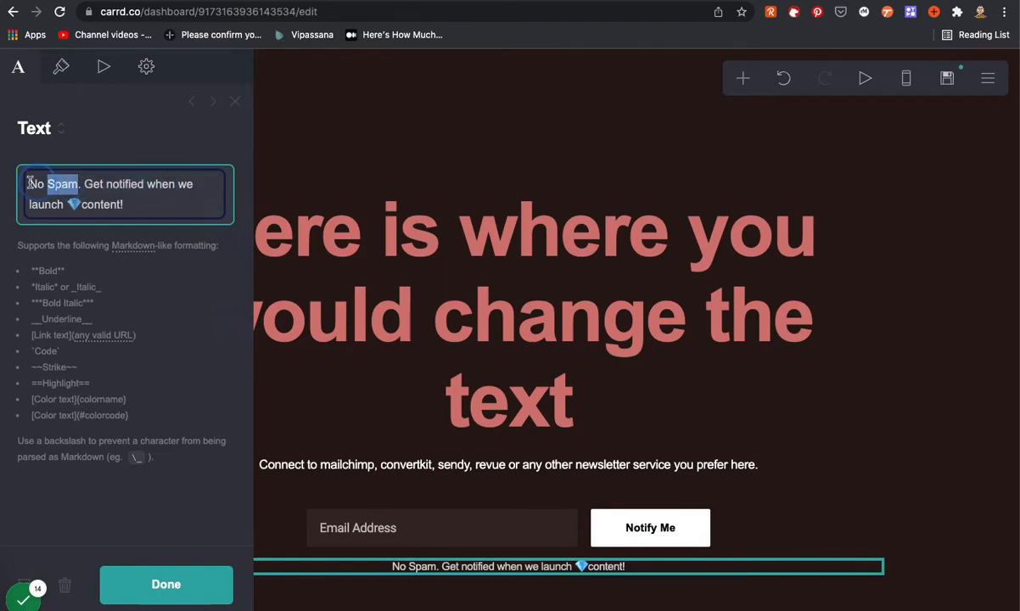
{"action": "type", "text": "New"}
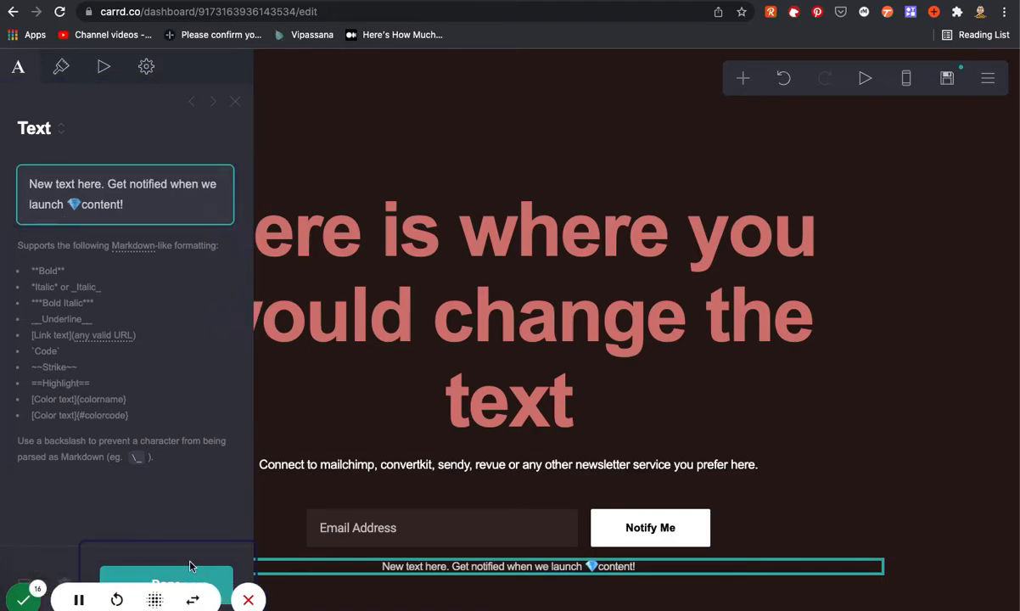
{"action": "mouse_move", "coordinate": [78, 598]}
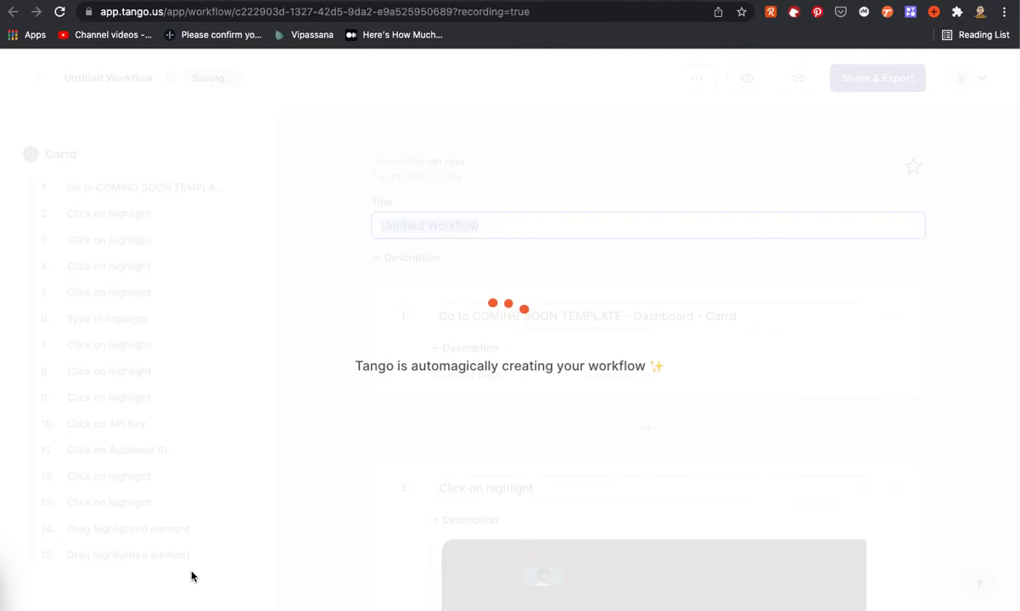
Title the guide 'Workflow with Carrd' and scroll through its sixteen captured steps
{"action": "type", "text": "Workflow with Carrd"}
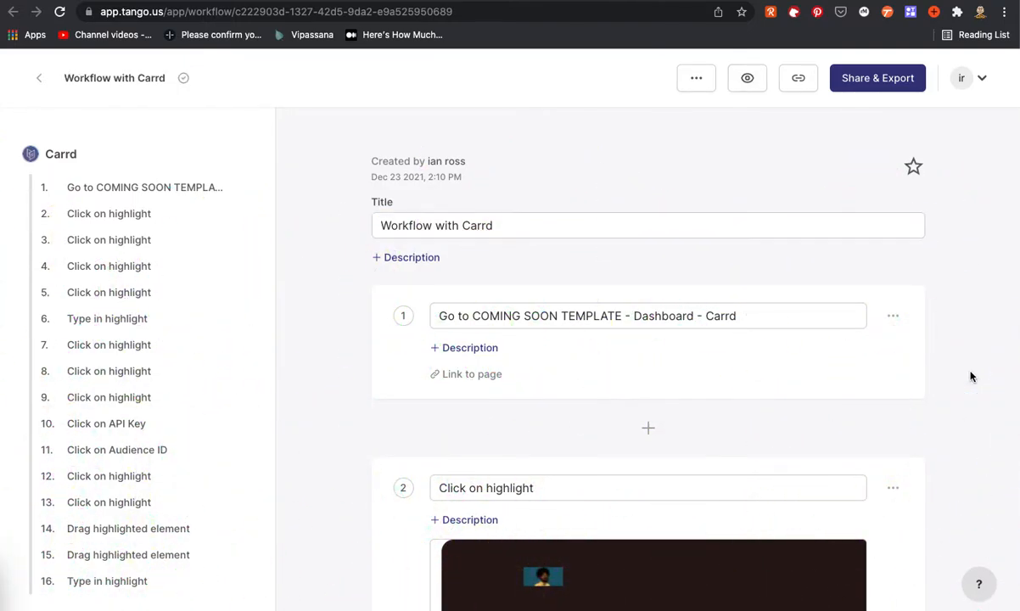
{"action": "scroll", "scroll_direction": "down", "scroll_amount": 3}
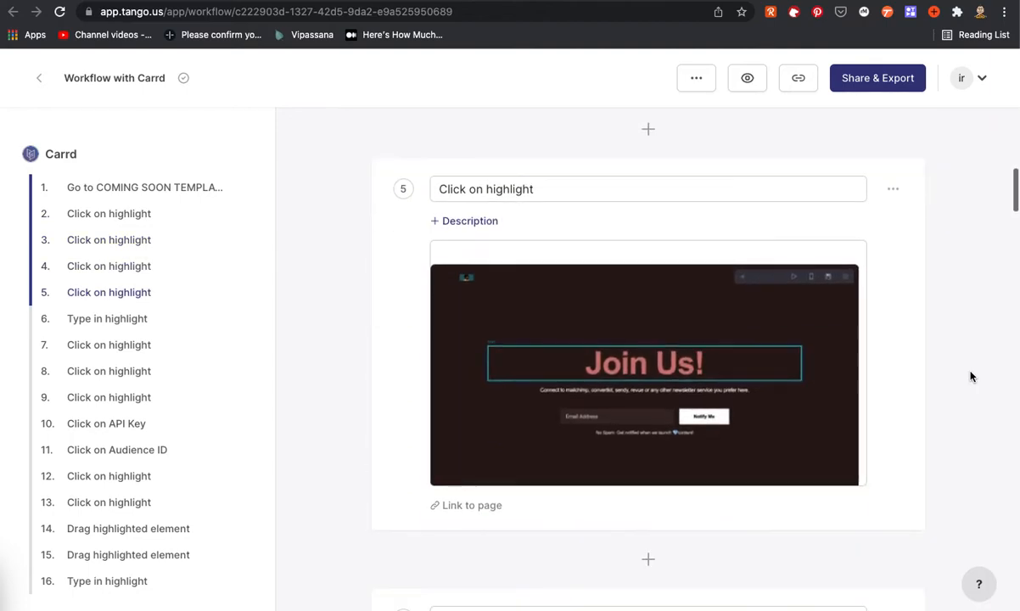
{"action": "scroll", "scroll_direction": "down", "scroll_amount": 3}
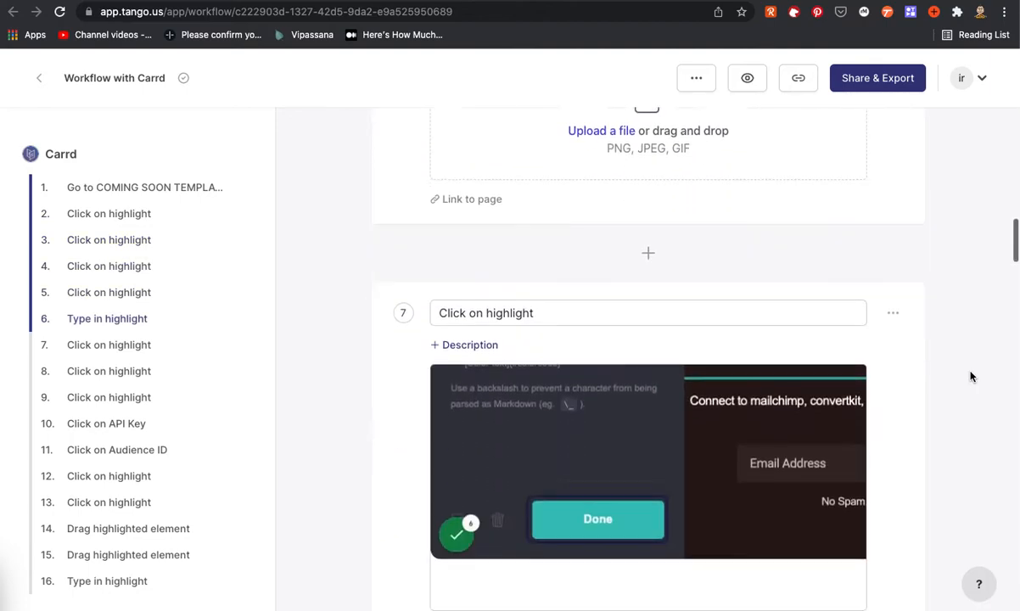
{"action": "scroll", "scroll_direction": "down", "scroll_amount": 3}
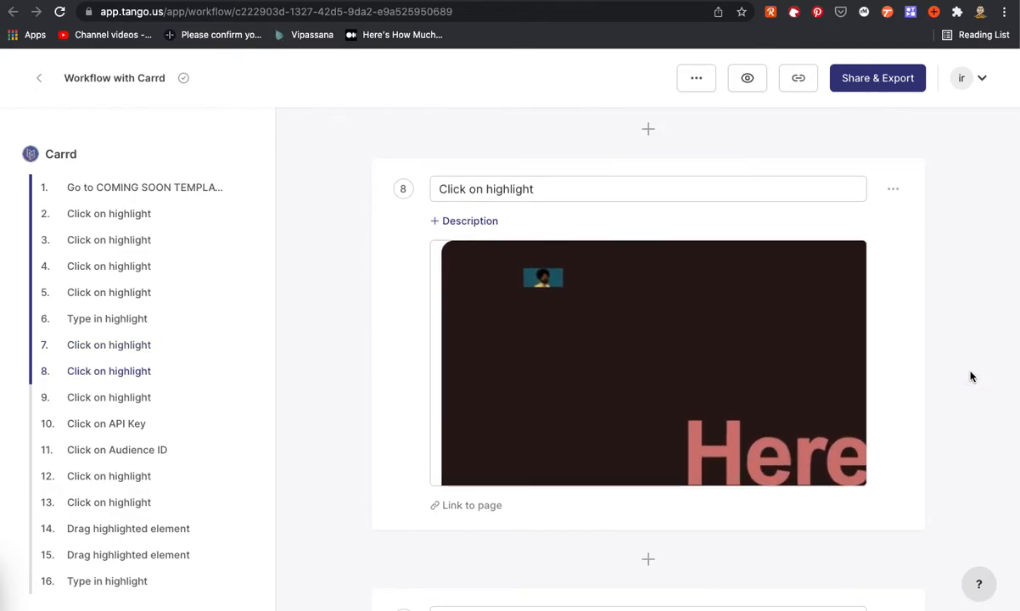
{"action": "scroll", "scroll_direction": "down", "scroll_amount": 3}
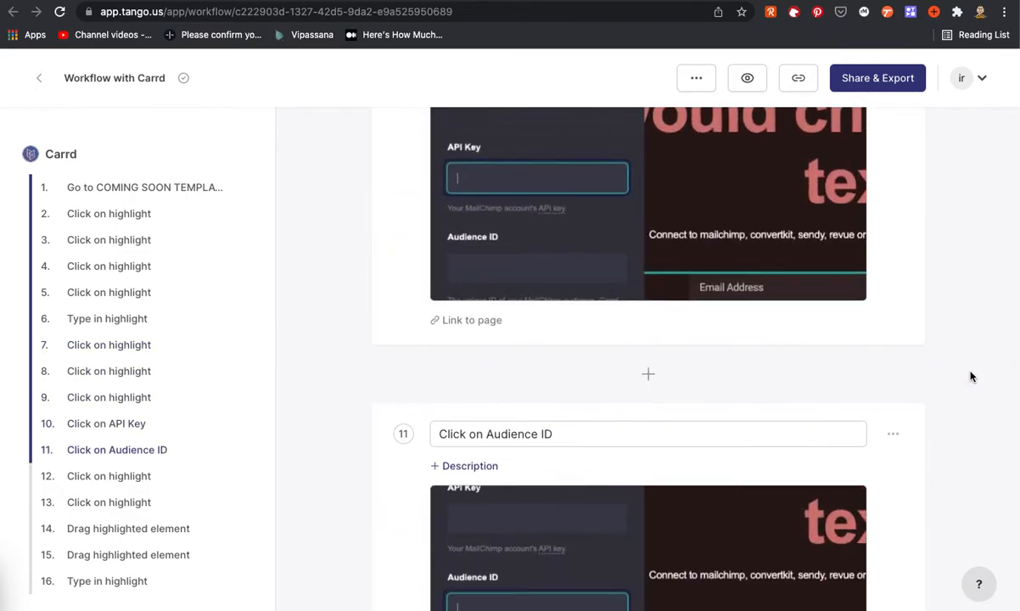
{"action": "scroll", "scroll_direction": "down", "scroll_amount": 3}
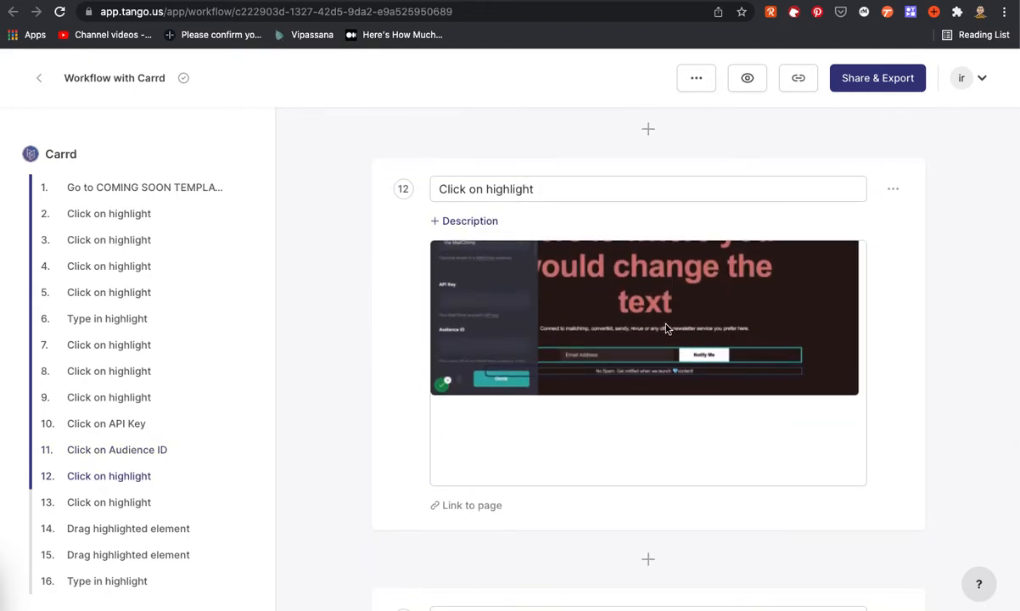
{"action": "mouse_move", "coordinate": [920, 349]}
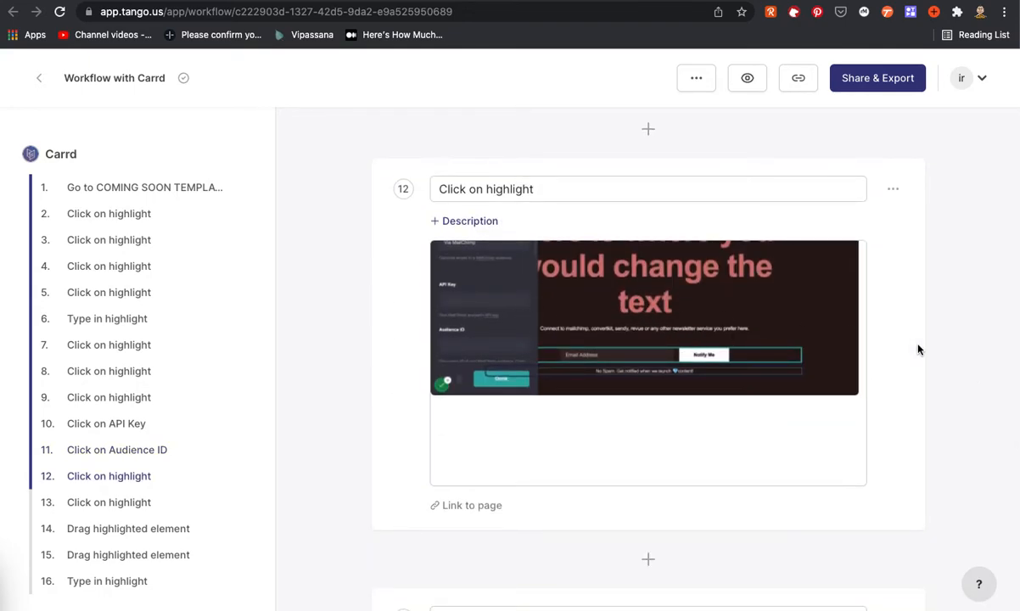
{"action": "scroll", "scroll_direction": "down", "scroll_amount": 3}
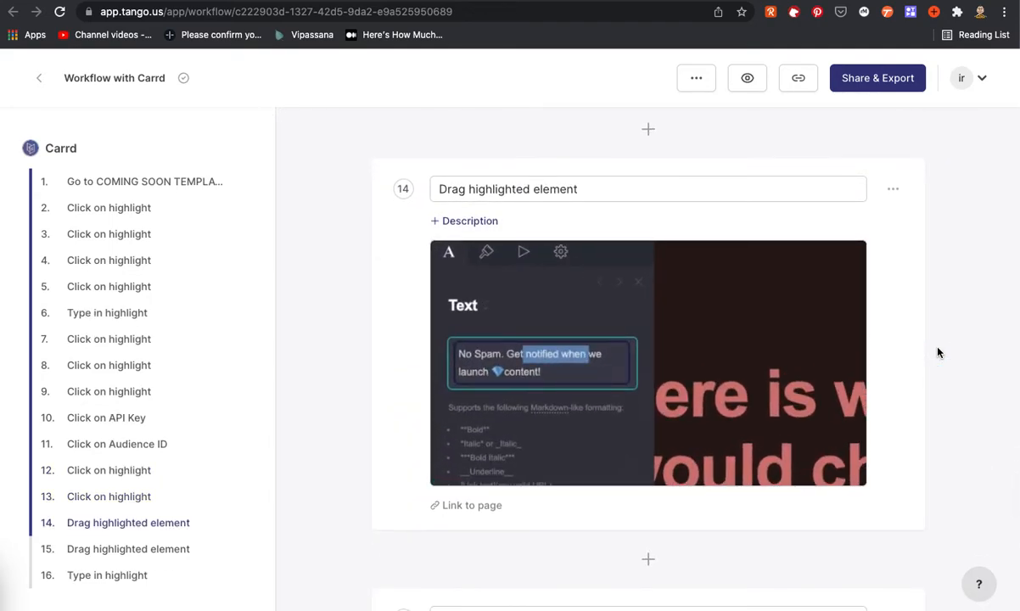
{"action": "scroll", "scroll_direction": "down", "scroll_amount": 3}
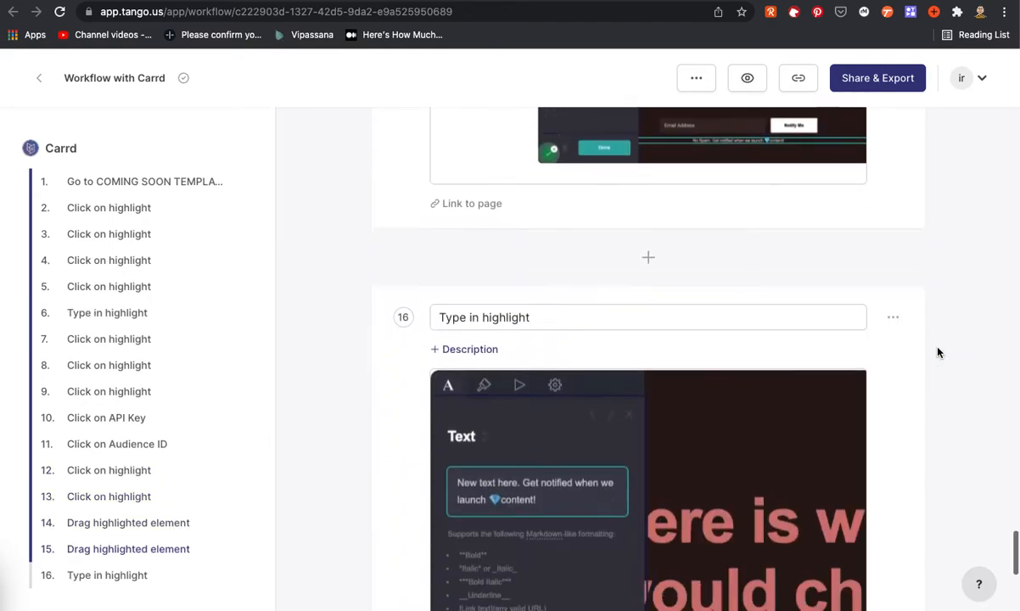
{"action": "scroll", "scroll_direction": "up", "scroll_amount": 3}
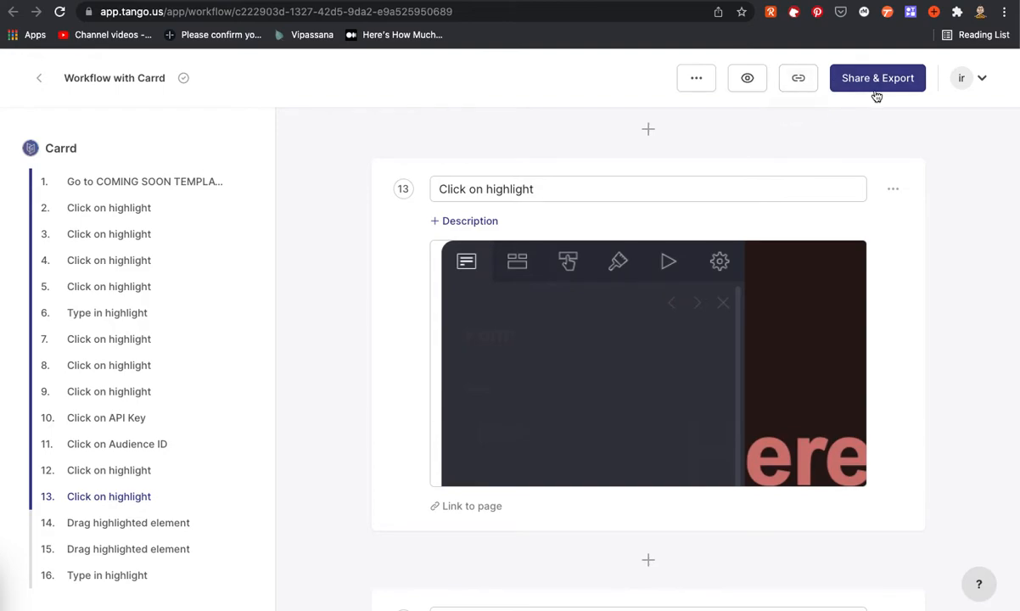
{"action": "mouse_move", "coordinate": [747, 78]}
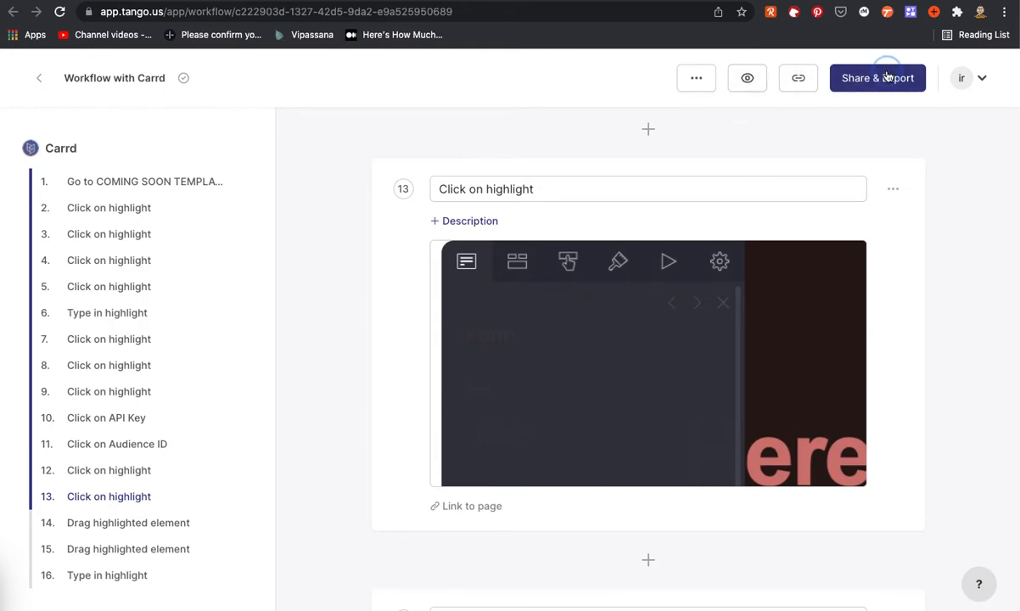
Review the Share & Export dialog's Download, Magic Copy and Share options, ending on Magic Copy
{"action": "left_click", "coordinate": [877, 78]}
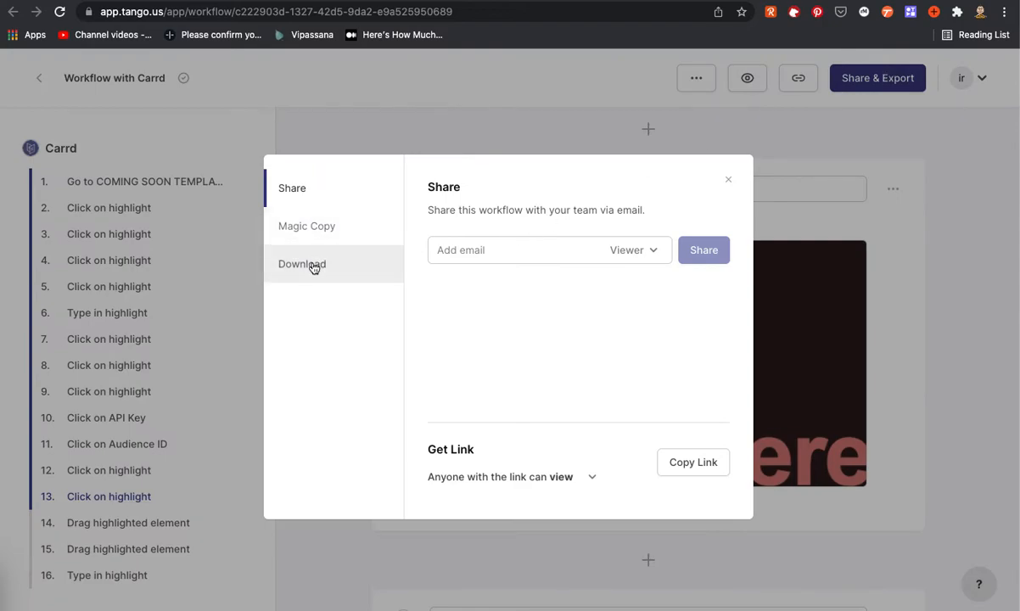
{"action": "left_click", "coordinate": [302, 265]}
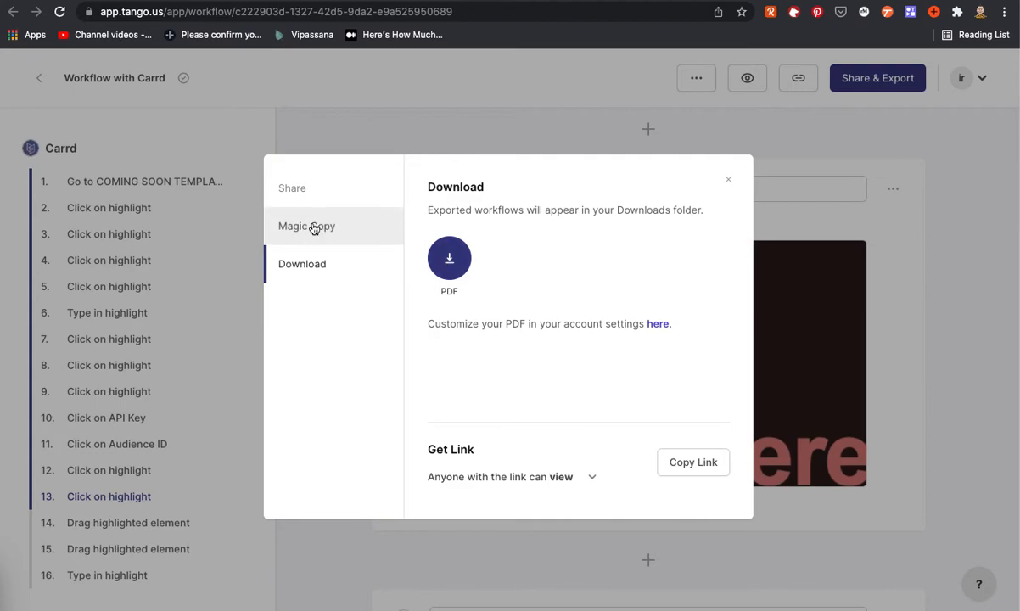
{"action": "left_click", "coordinate": [305, 226]}
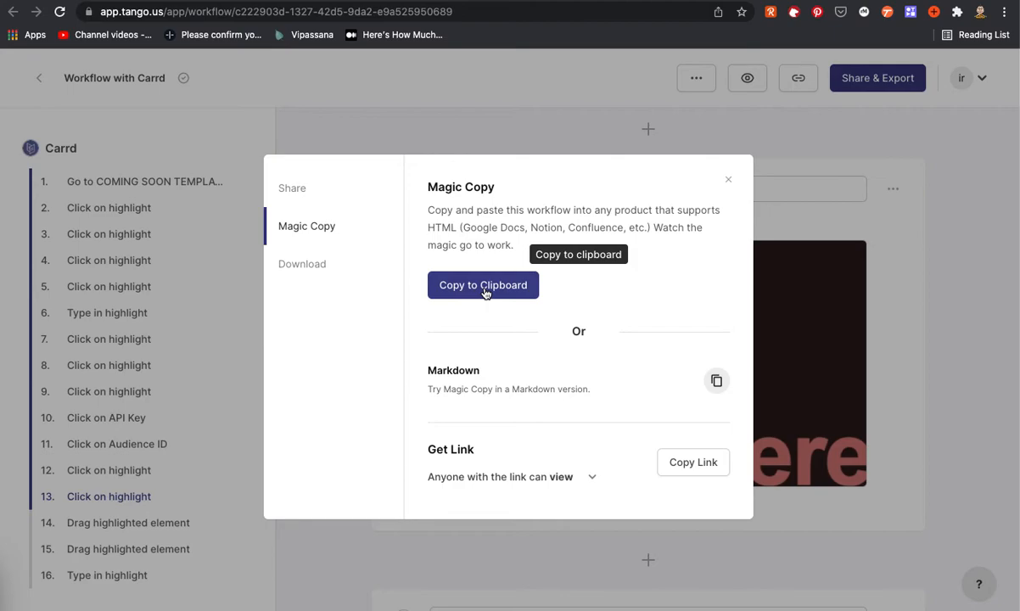
{"action": "mouse_move", "coordinate": [295, 187]}
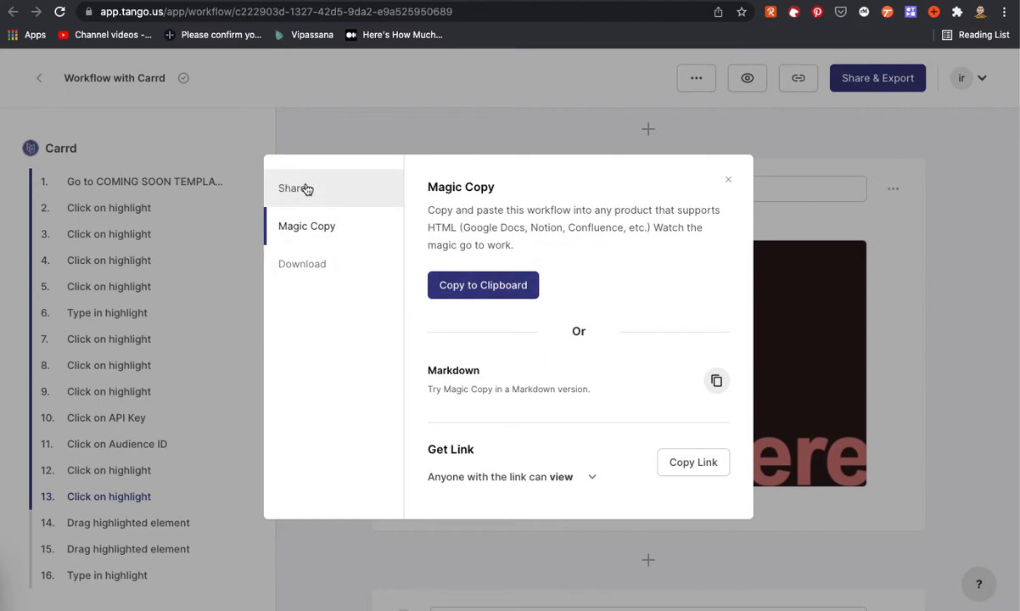
{"action": "left_click", "coordinate": [292, 187]}
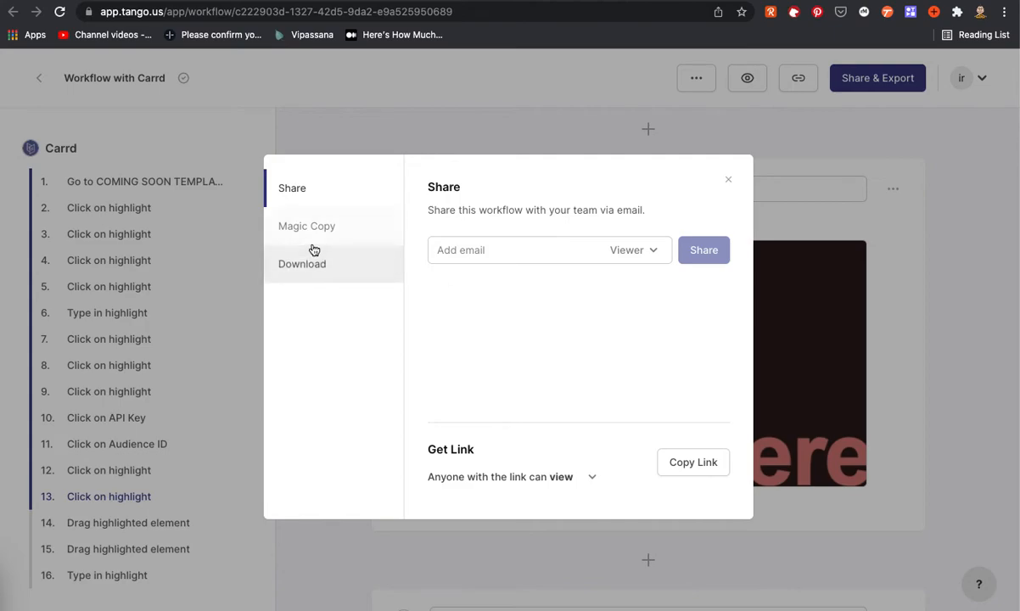
{"action": "left_click", "coordinate": [305, 226]}
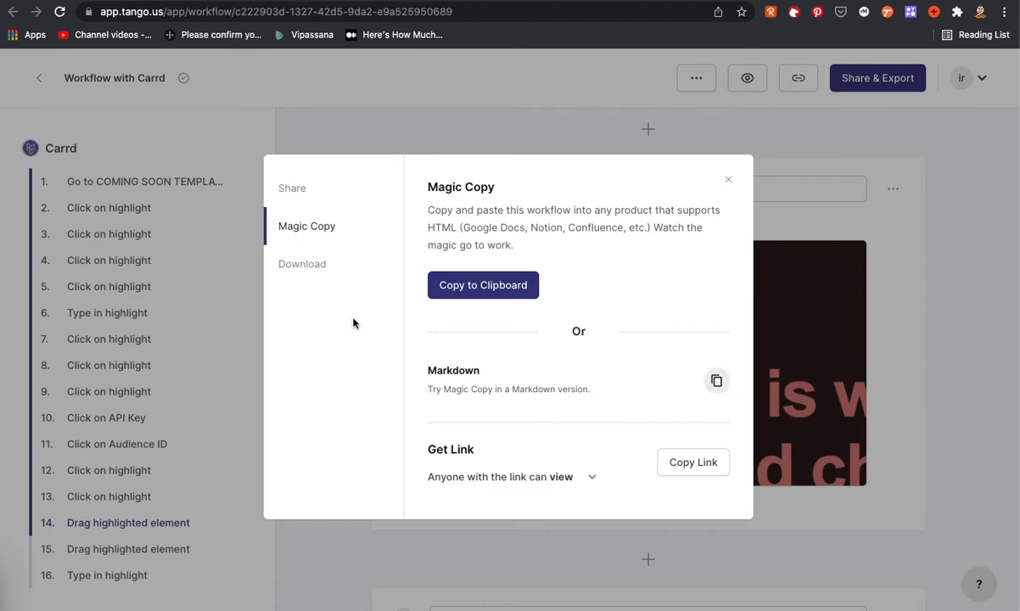
{"action": "mouse_move", "coordinate": [321, 272]}
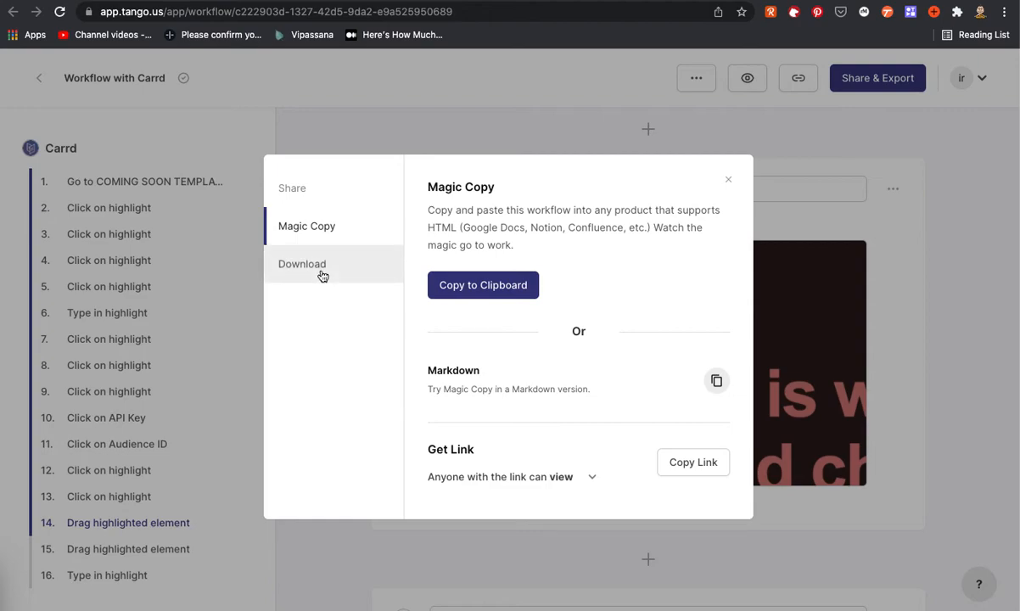
{"action": "mouse_move", "coordinate": [482, 286]}
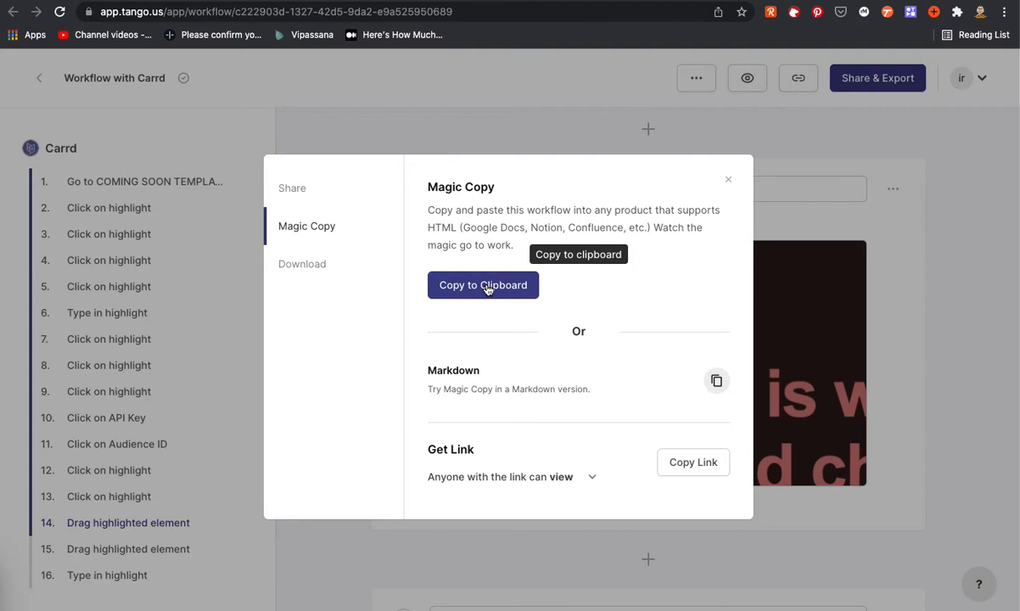
{"action": "mouse_move", "coordinate": [572, 275]}
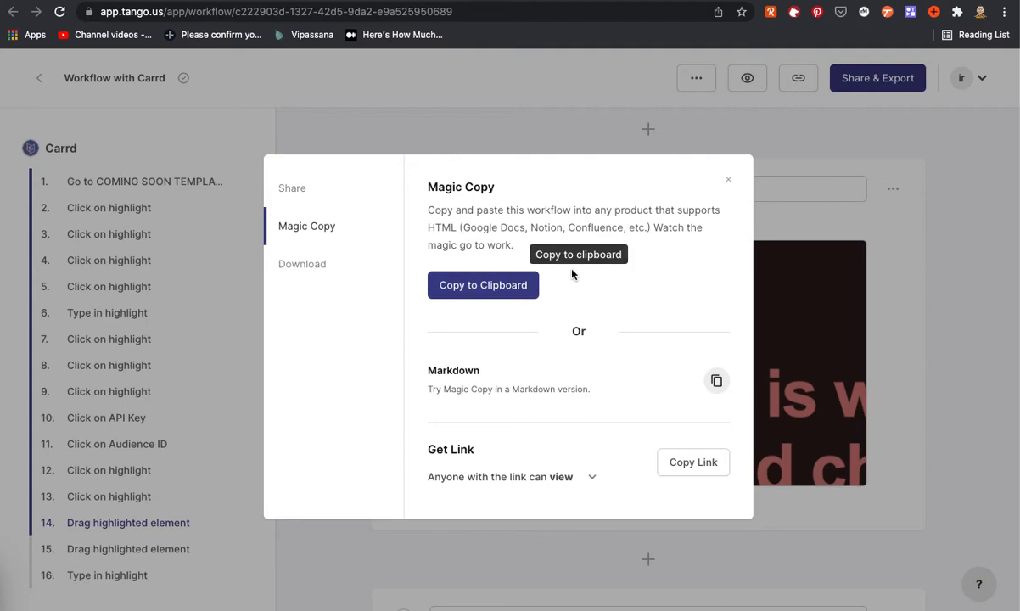
{"action": "mouse_move", "coordinate": [815, 226]}
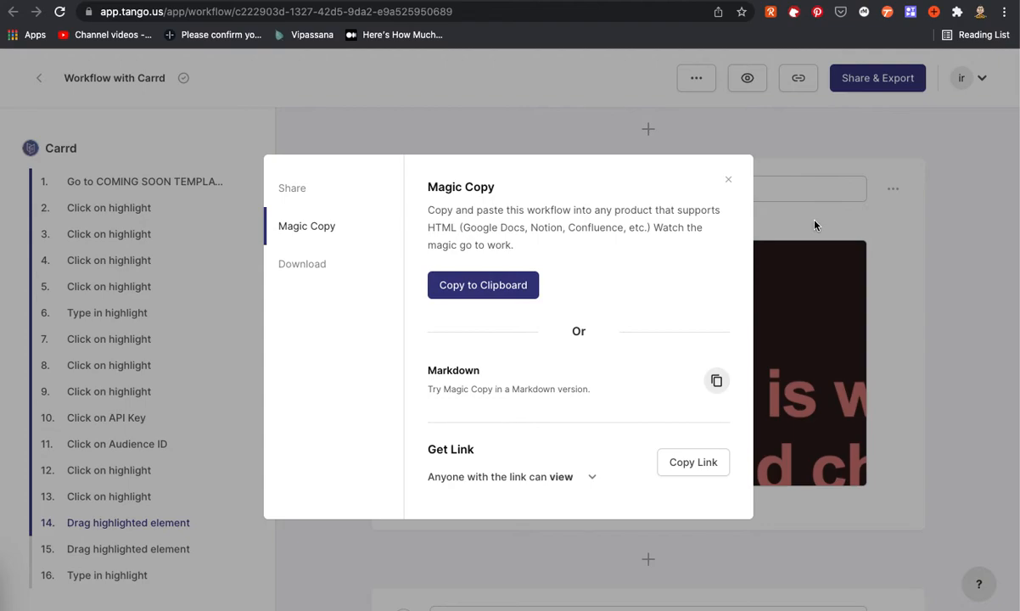
{"action": "mouse_move", "coordinate": [744, 103]}
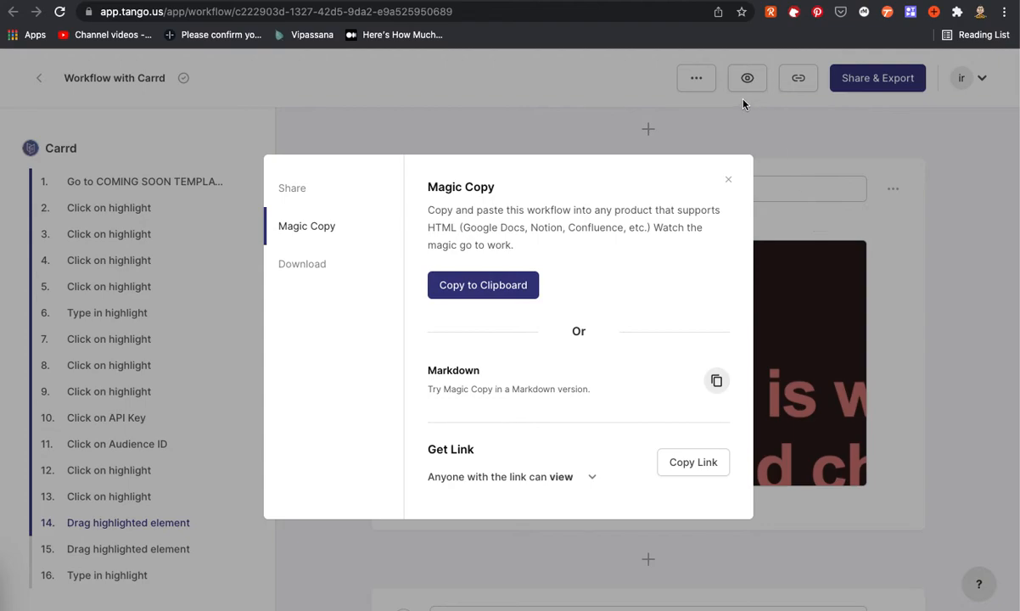
{"action": "mouse_move", "coordinate": [640, 200]}
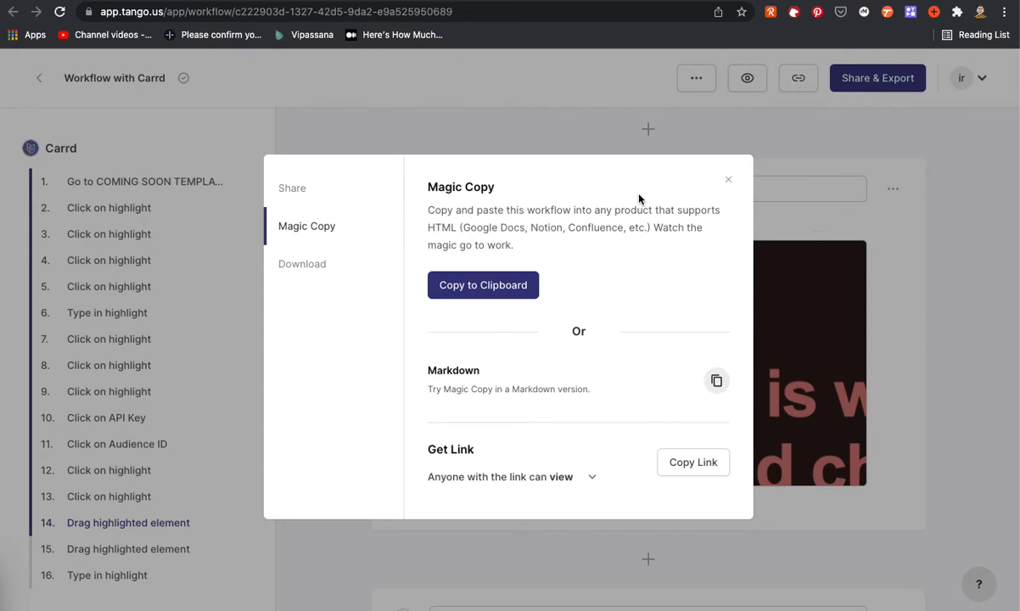
{"action": "mouse_move", "coordinate": [302, 265]}
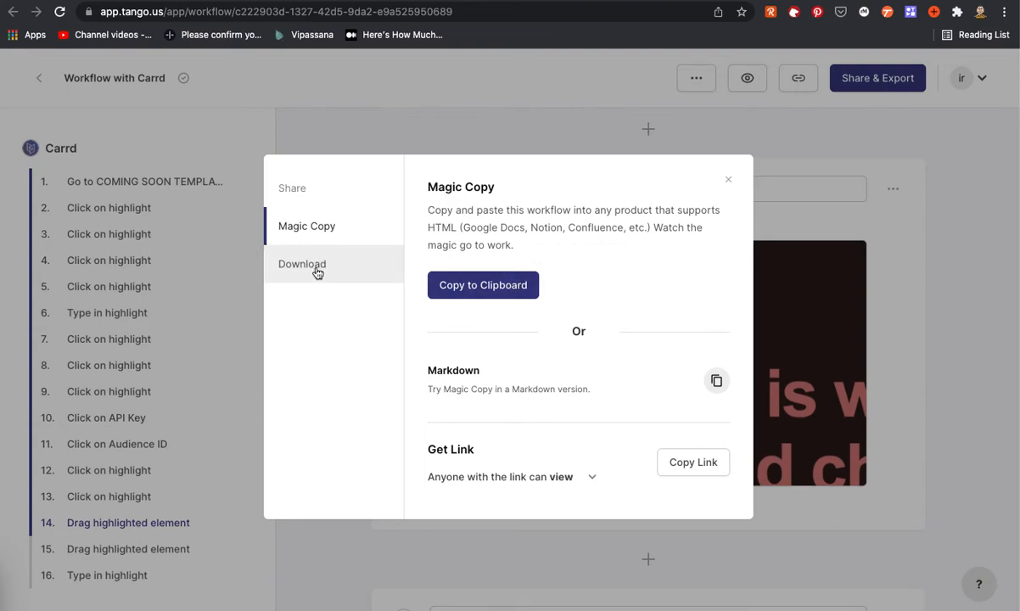
{"action": "mouse_move", "coordinate": [135, 214]}
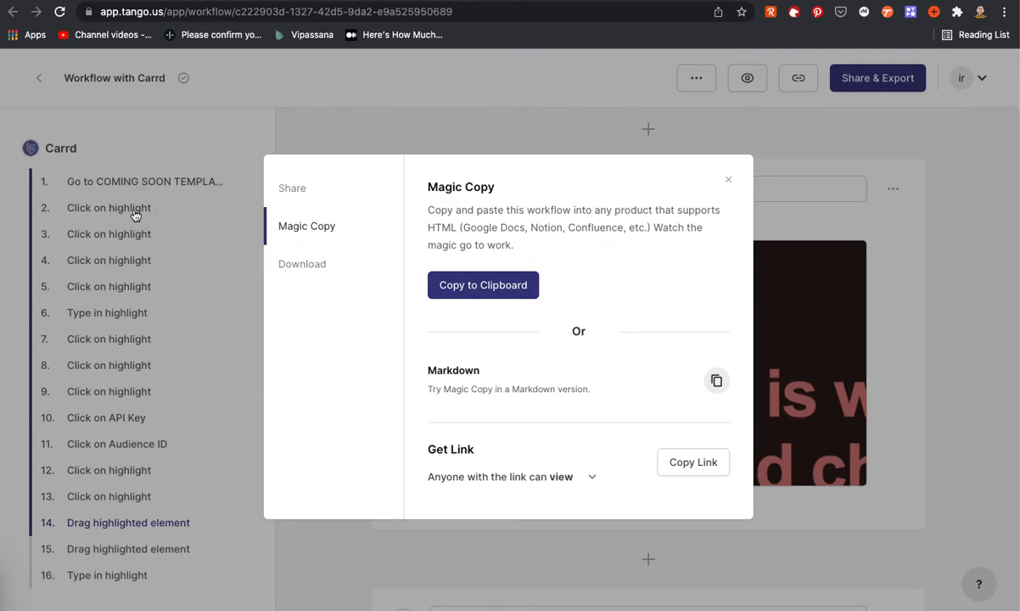
Retitle step 2 'This is my favorite step. (do this before you do anything else)' and move to step 3
{"action": "left_click", "coordinate": [729, 180]}
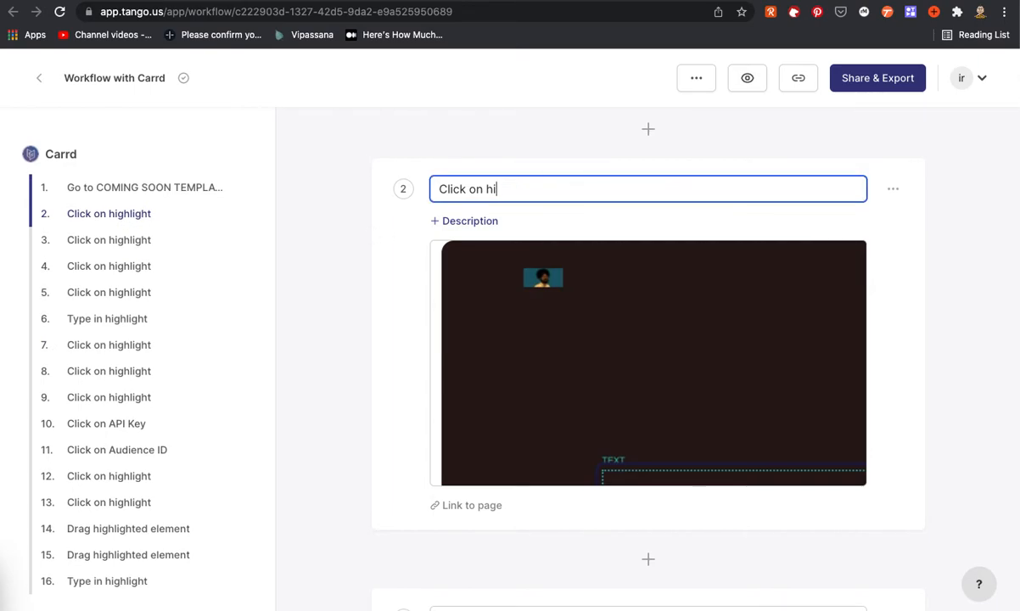
{"action": "type", "text": "This is"}
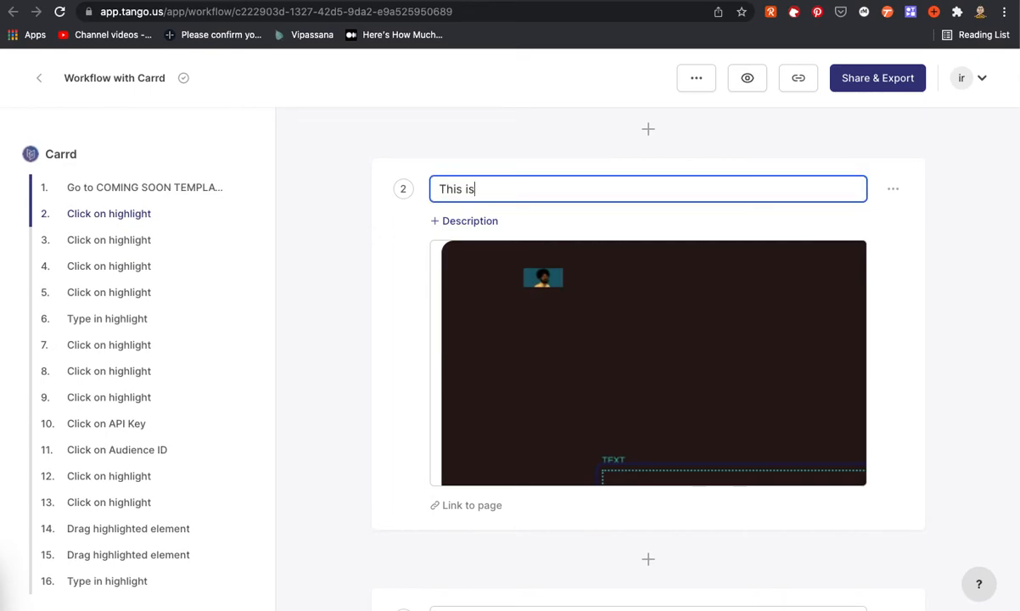
{"action": "type", "text": "my favorite st"}
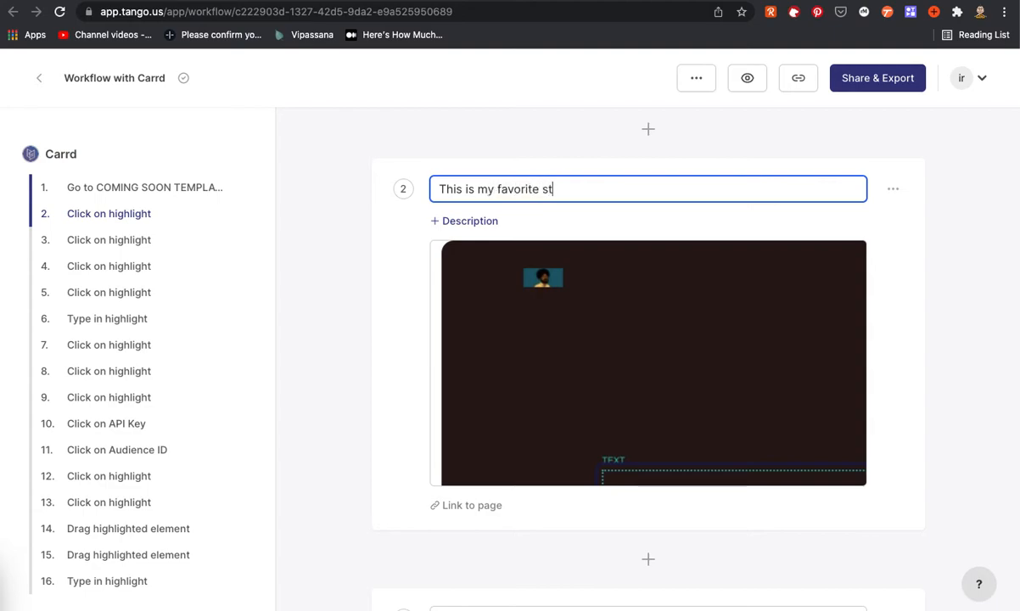
{"action": "type", "text": "ep.  (do this b"}
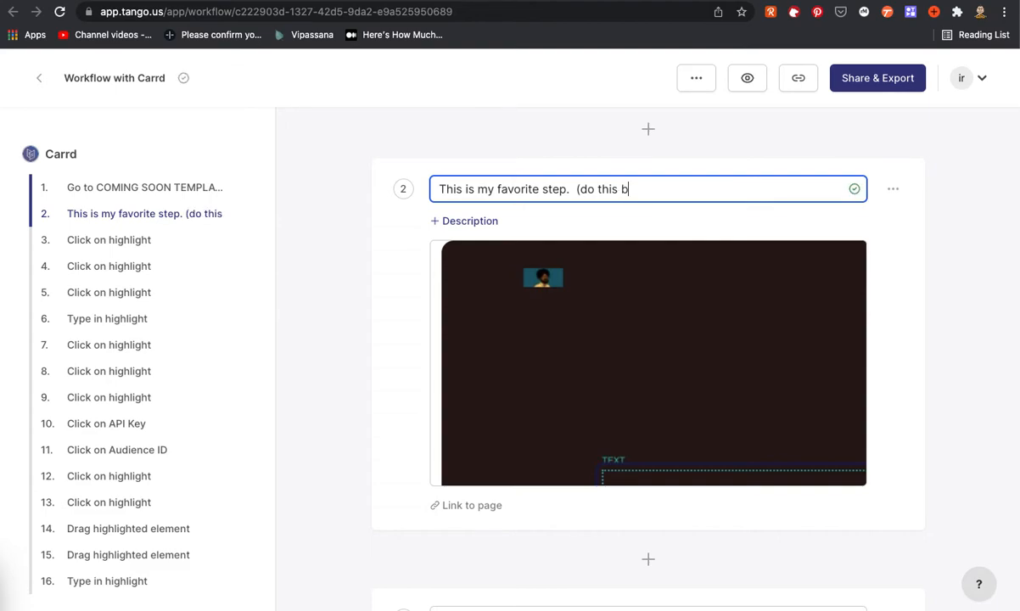
{"action": "type", "text": "efore you do anyth"}
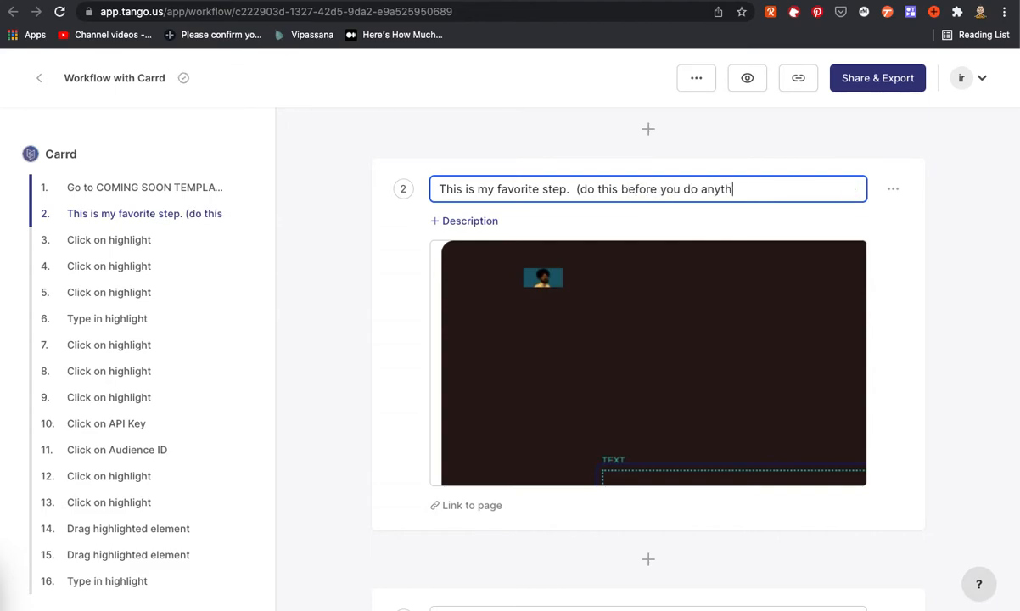
{"action": "type", "text": "ing else)"}
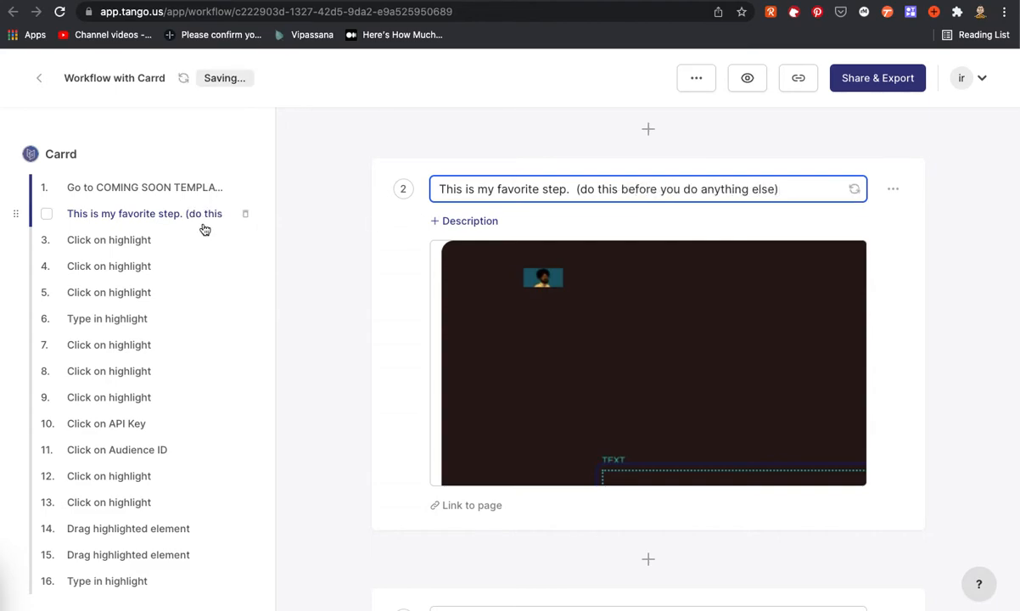
{"action": "left_click", "coordinate": [974, 384]}
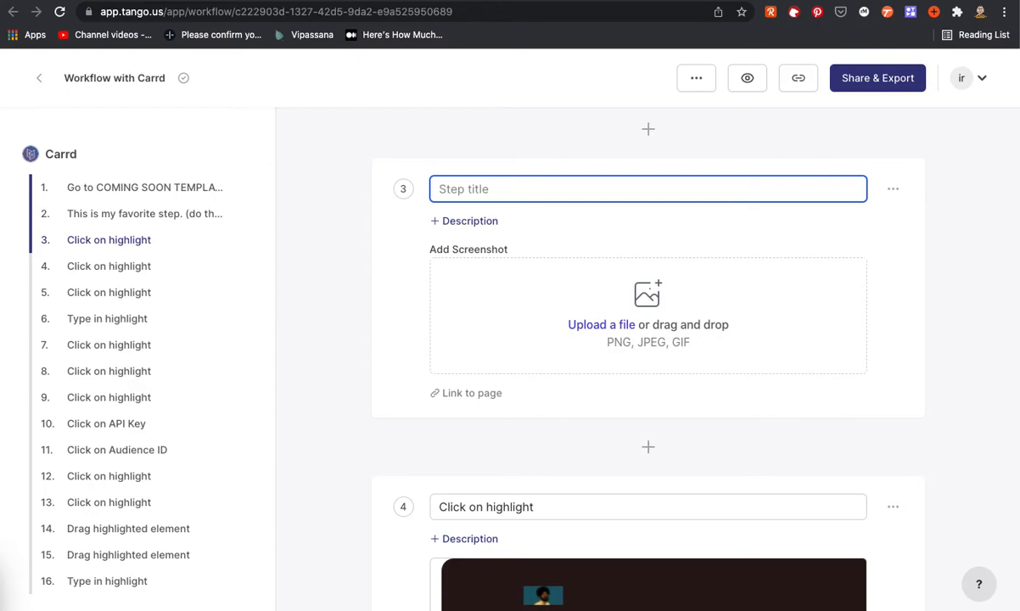
Title step 3 'This is text you can customize.'
{"action": "type", "text": "This is te"}
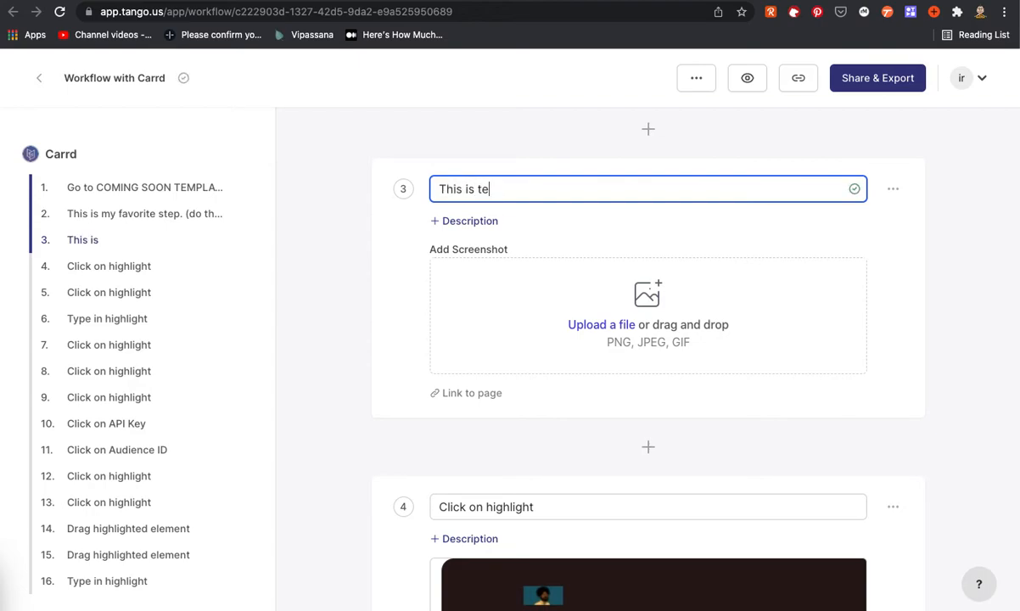
{"action": "type", "text": "xt you can us"}
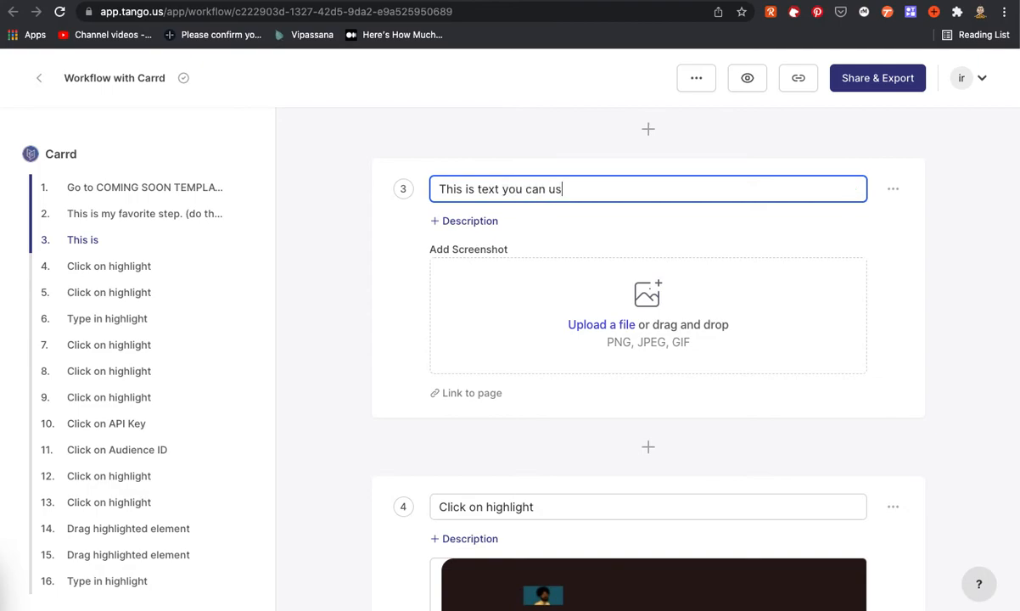
{"action": "type", "text": "c"}
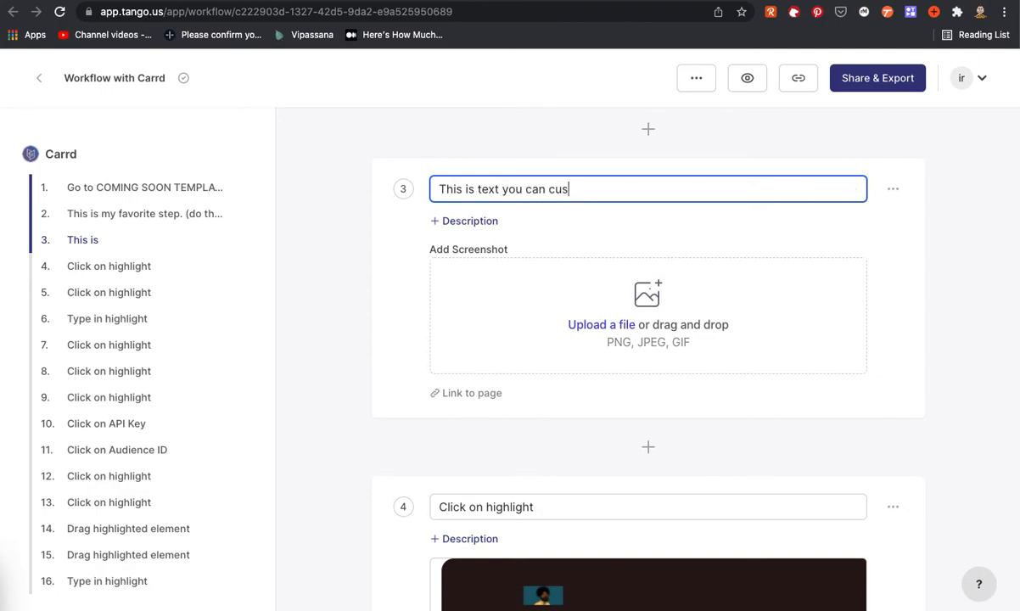
{"action": "type", "text": "tomize."}
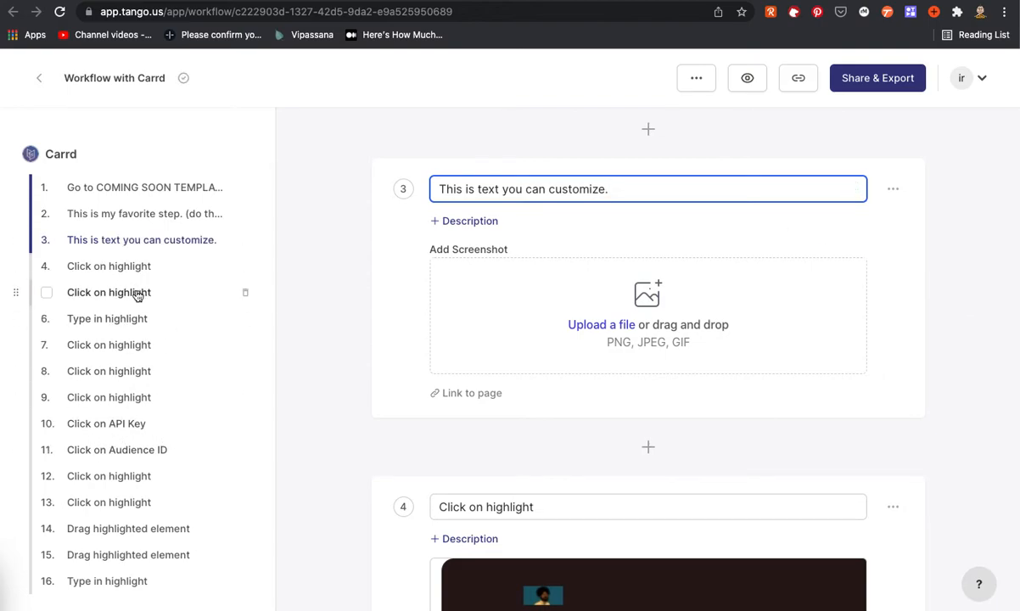
{"action": "mouse_move", "coordinate": [153, 417]}
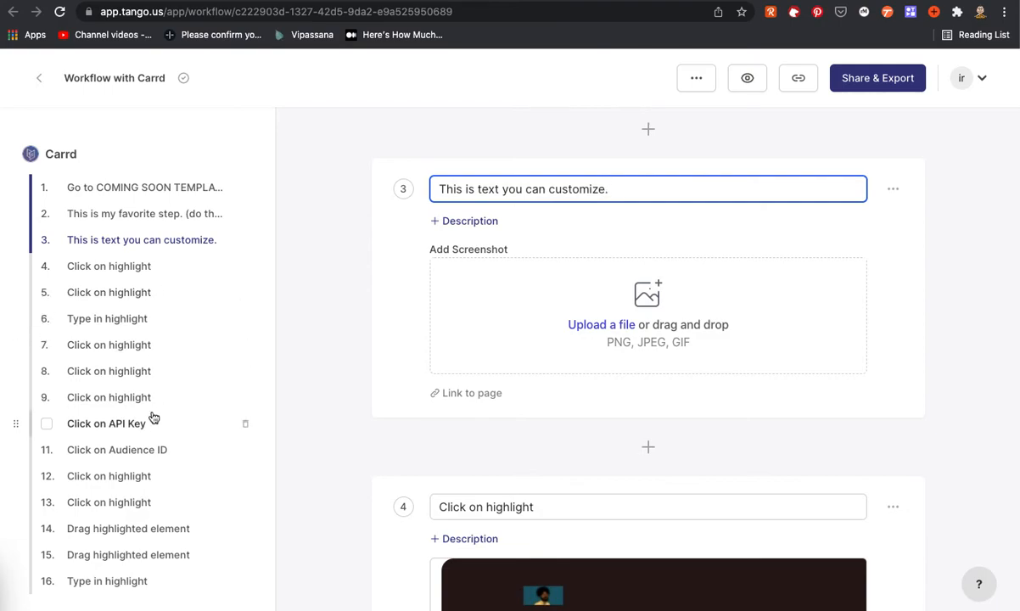
{"action": "mouse_move", "coordinate": [114, 433]}
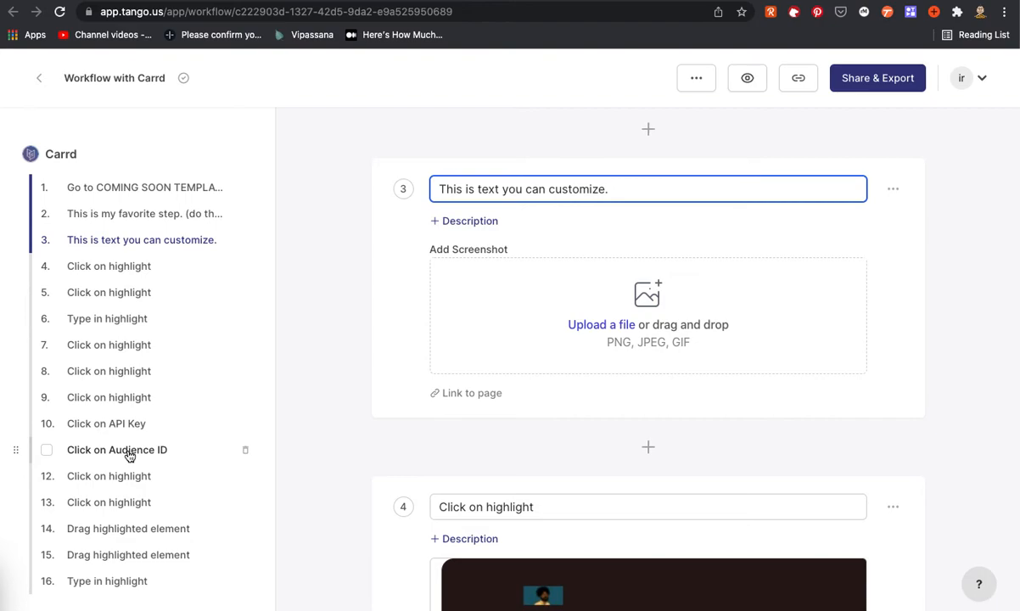
{"action": "mouse_move", "coordinate": [108, 265]}
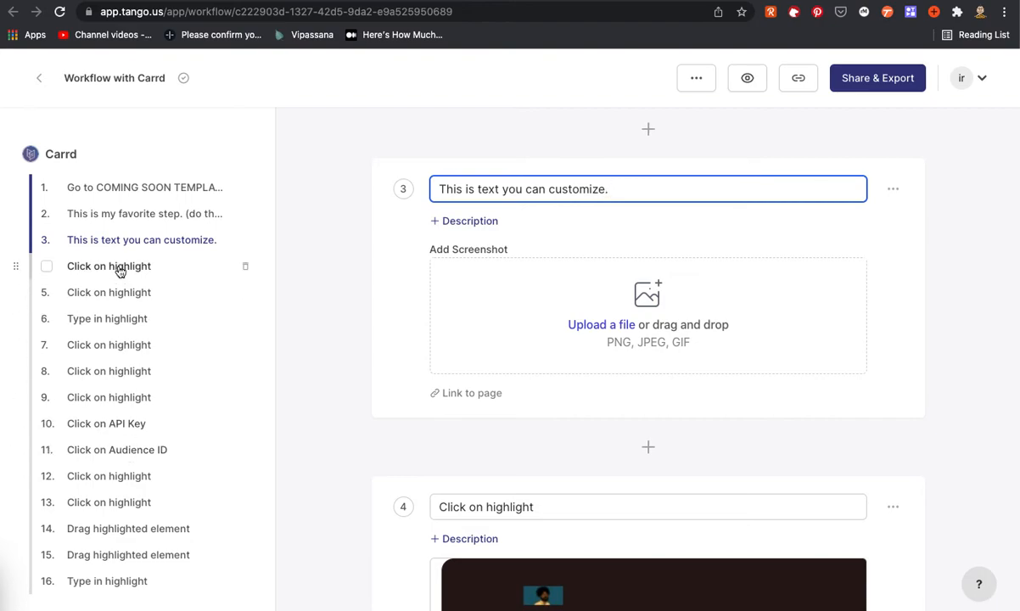
{"action": "mouse_move", "coordinate": [109, 344]}
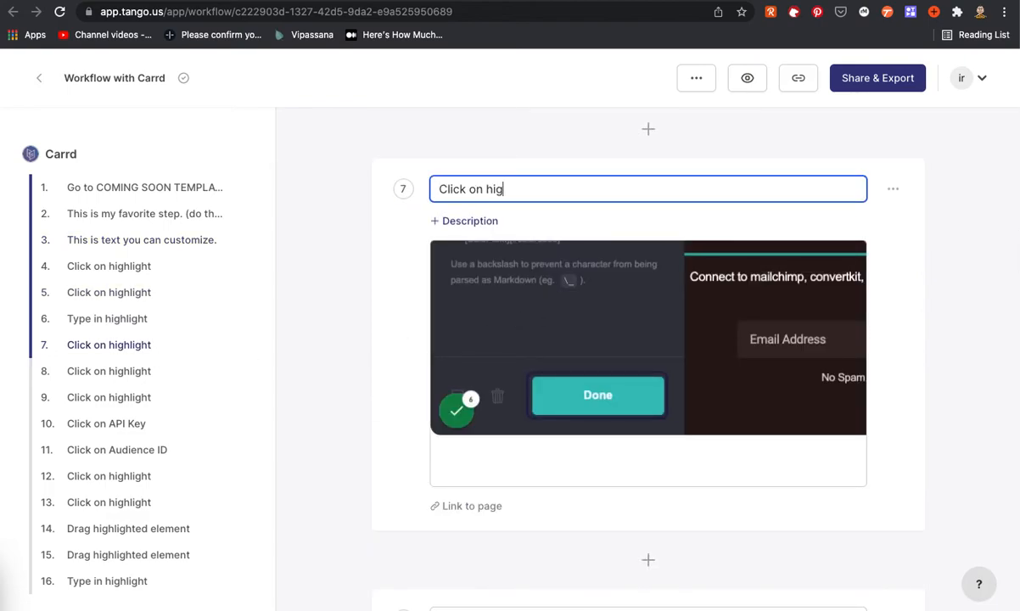
Retitle step 7 from 'Click on highlight' to 'This is now step 7'
{"action": "type", "text": "t"}
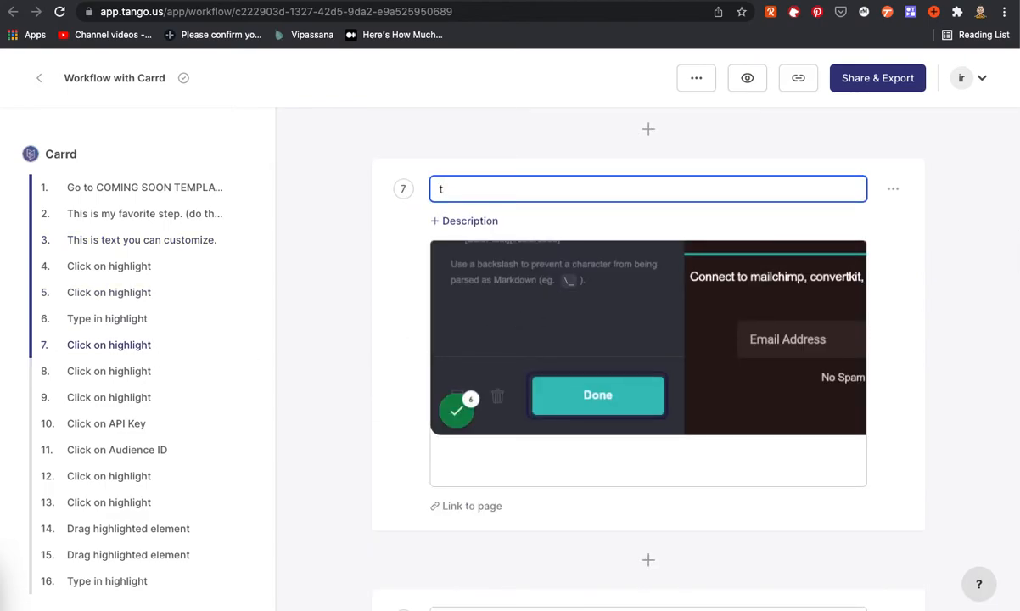
{"action": "type", "text": "This is"}
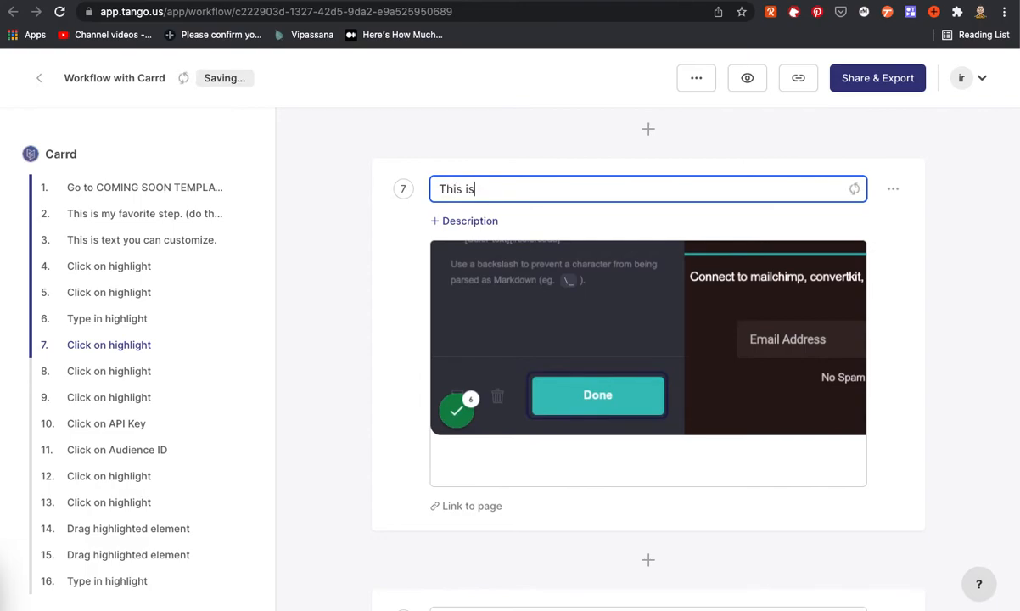
{"action": "type", "text": "now step"}
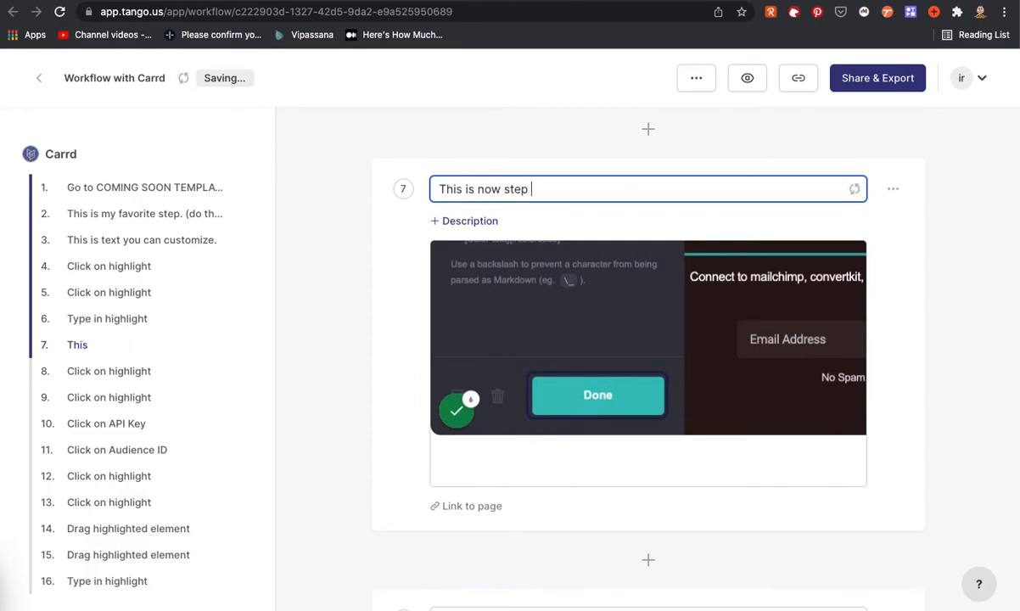
{"action": "type", "text": "7"}
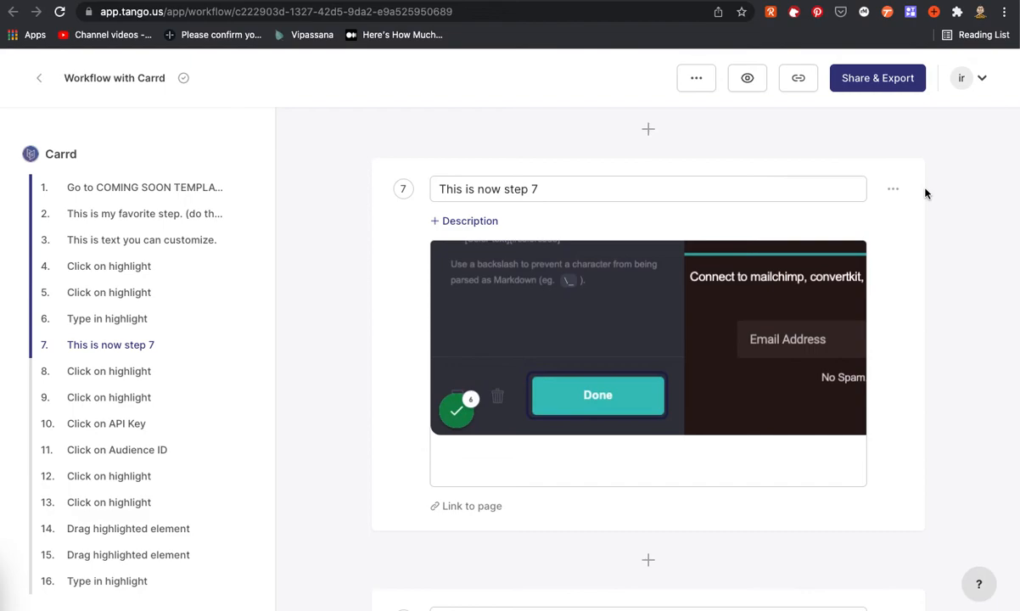
{"action": "mouse_move", "coordinate": [877, 91]}
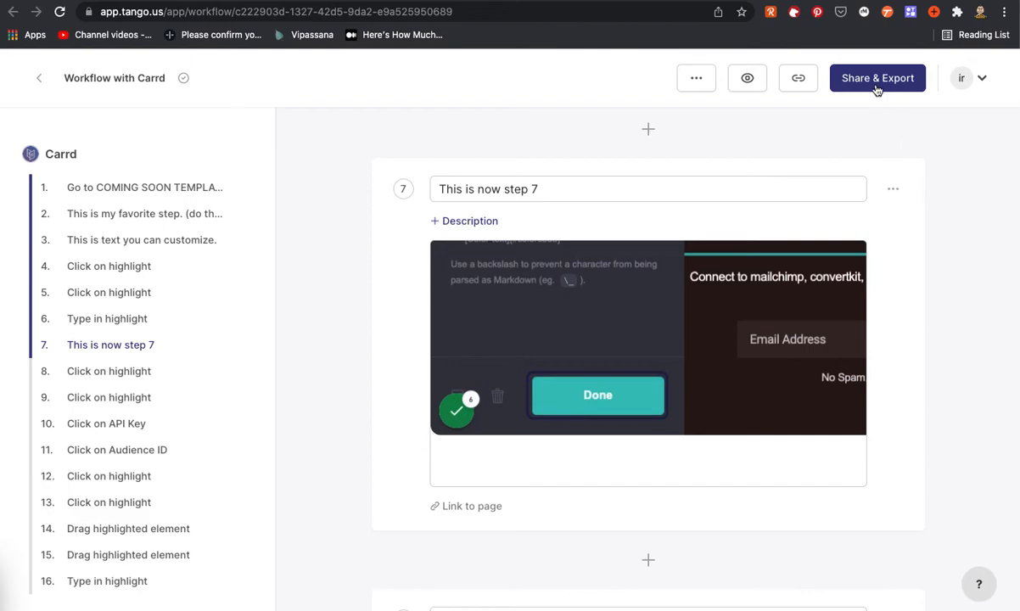
{"action": "mouse_move", "coordinate": [747, 78]}
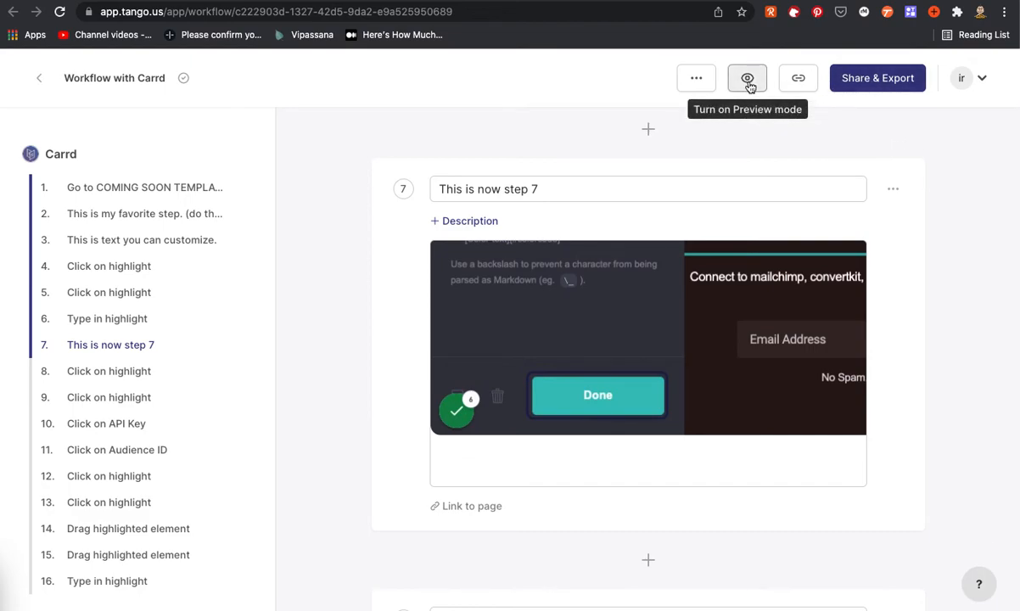
{"action": "mouse_move", "coordinate": [797, 78]}
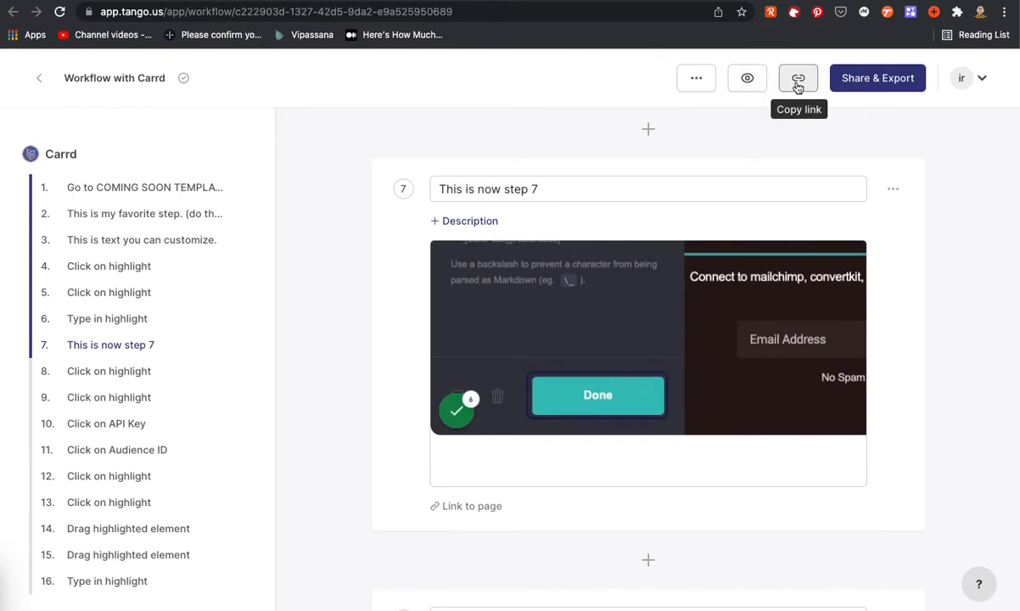
{"action": "mouse_move", "coordinate": [855, 78]}
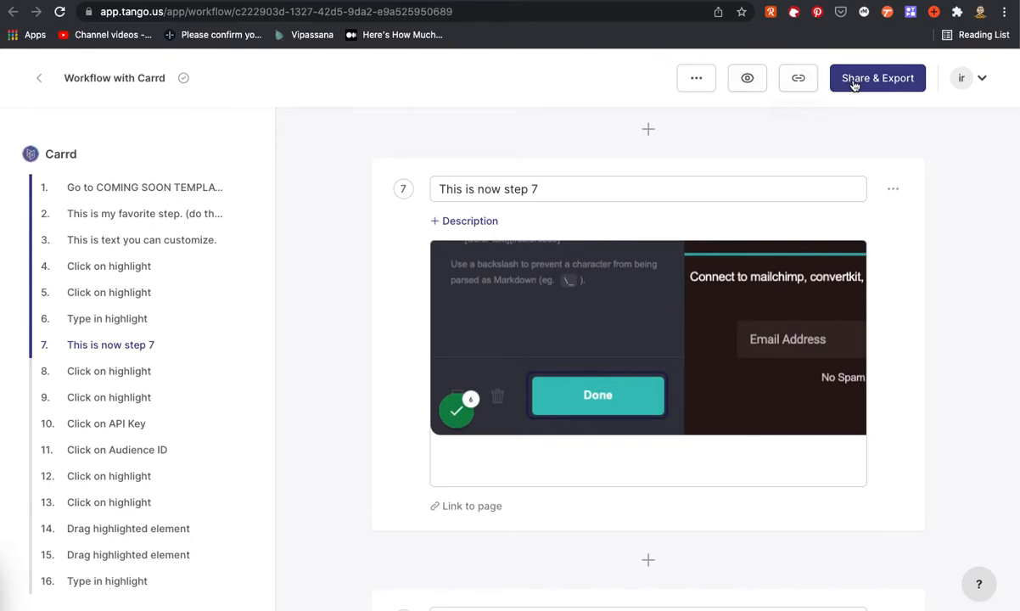
Reopen Share & Export on the Download section offering the PDF export
{"action": "left_click", "coordinate": [877, 78]}
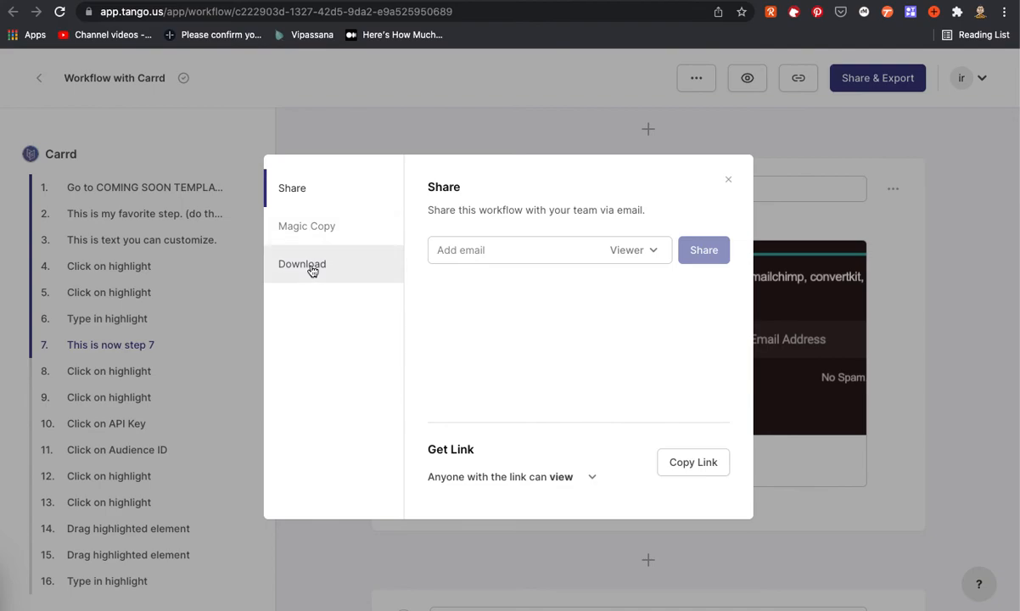
{"action": "left_click", "coordinate": [302, 265]}
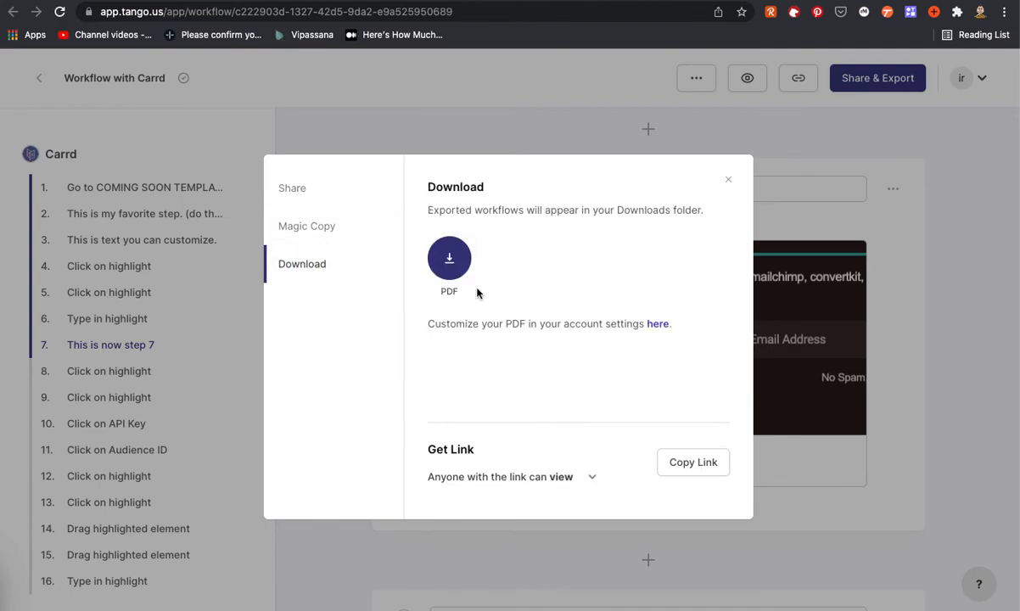
{"action": "mouse_move", "coordinate": [467, 180]}
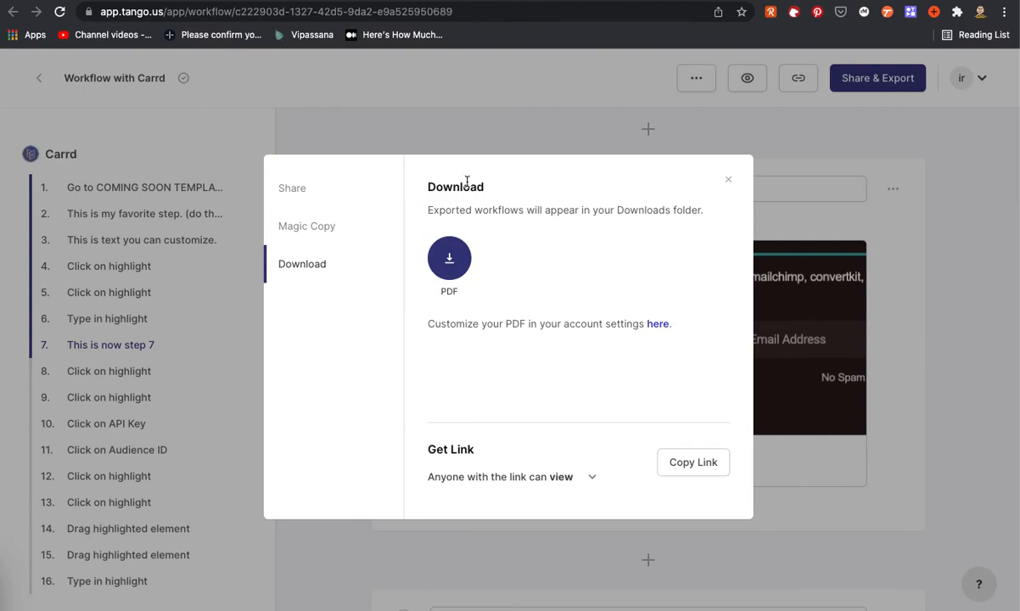
{"action": "mouse_move", "coordinate": [459, 112]}
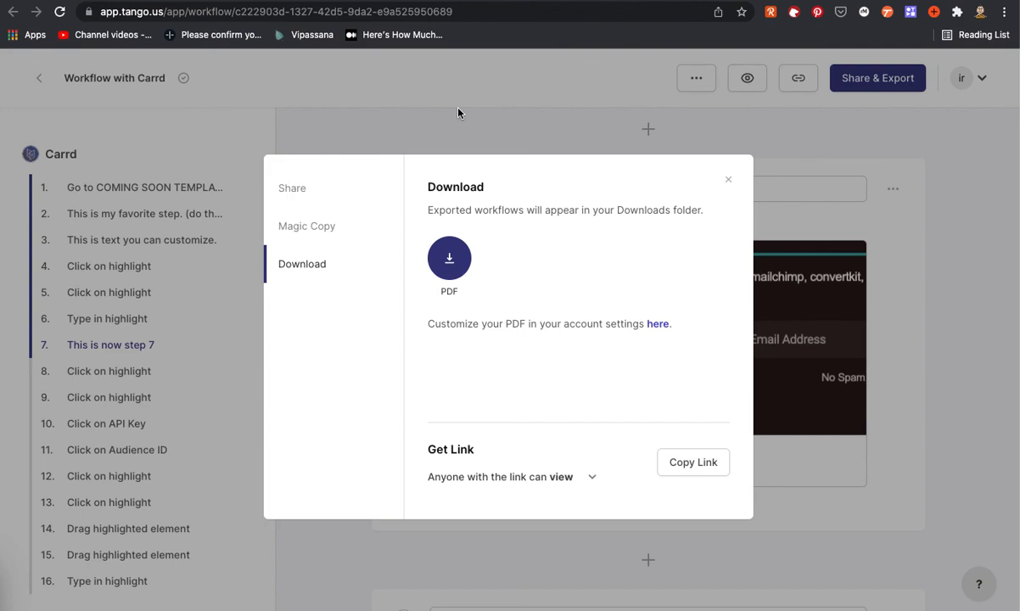
{"action": "mouse_move", "coordinate": [836, 126]}
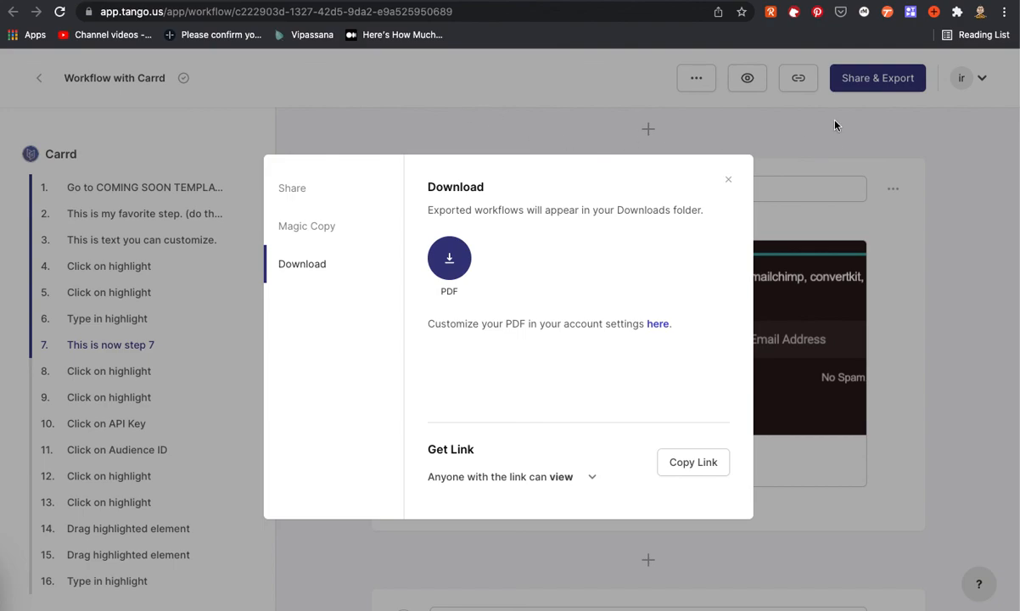
{"action": "mouse_move", "coordinate": [796, 126]}
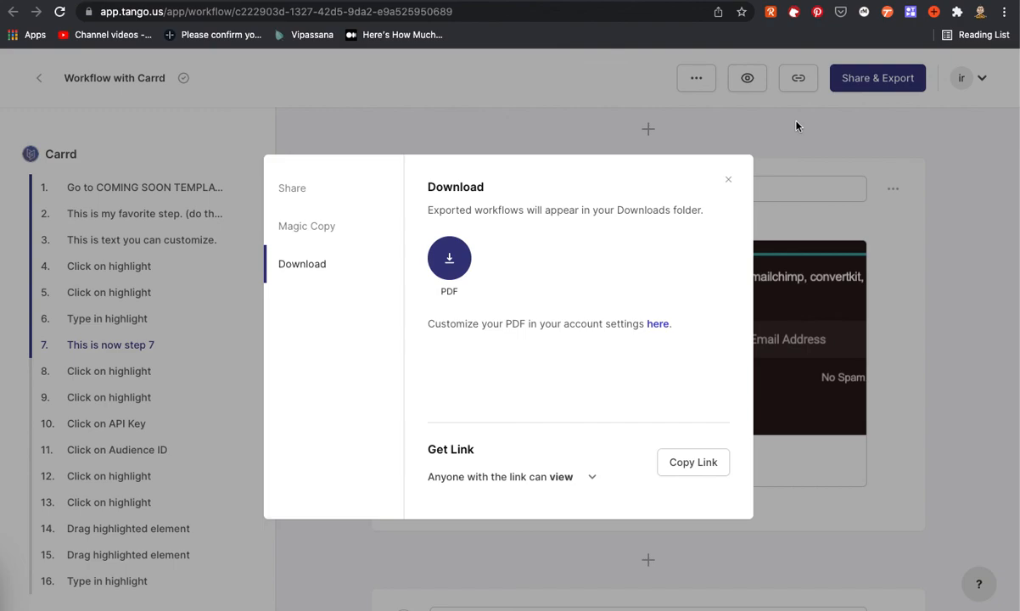
{"action": "mouse_move", "coordinate": [733, 37]}
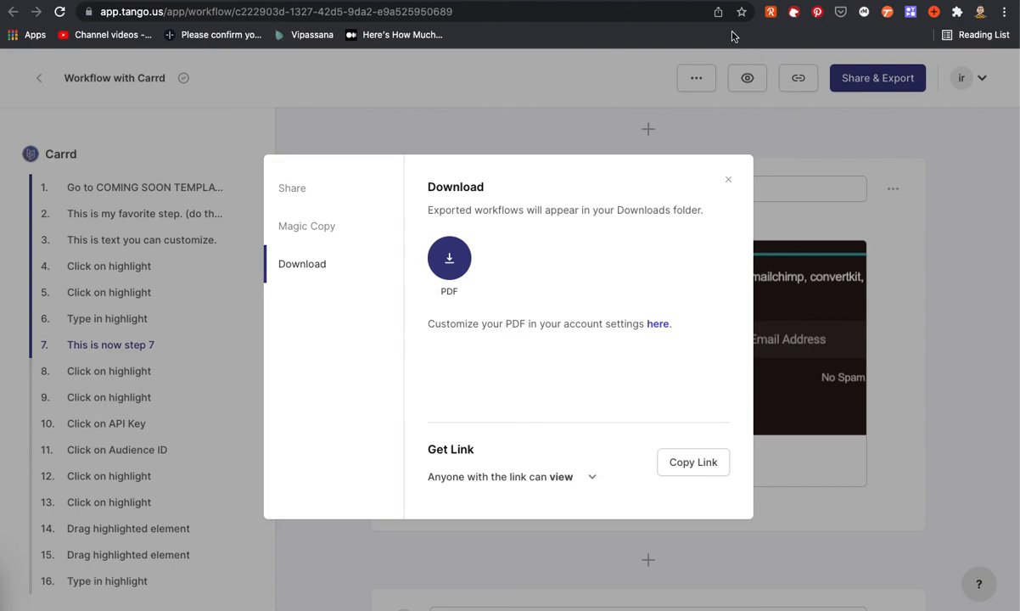